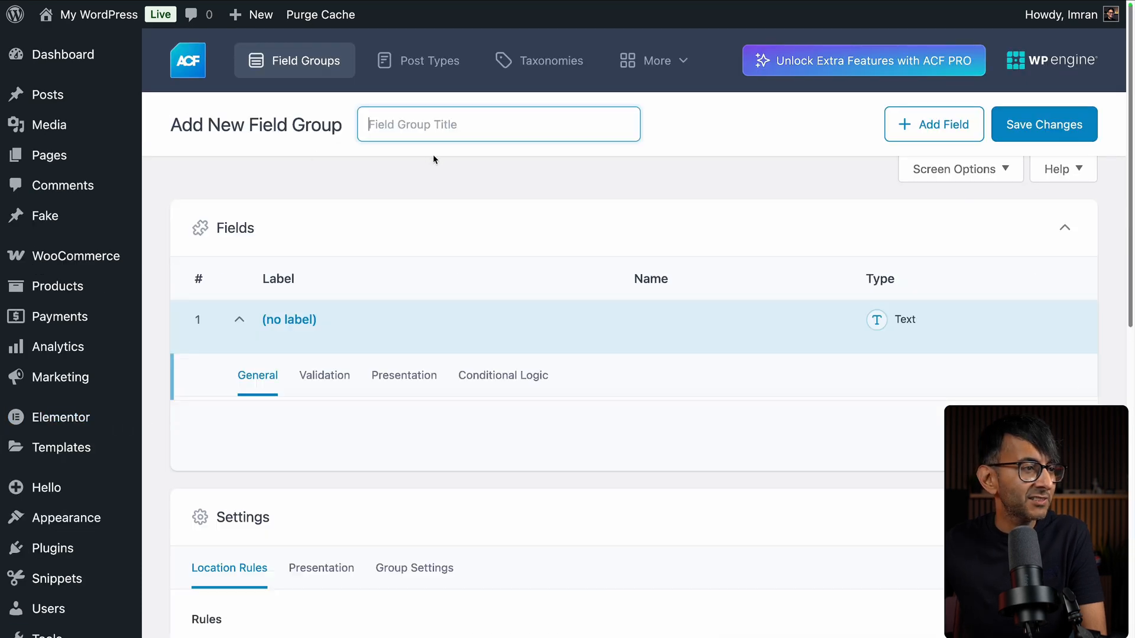
Step: Title the field group 'Colours' and add a Color Picker field 'Colour 1' (colour_1)
type("Colours")
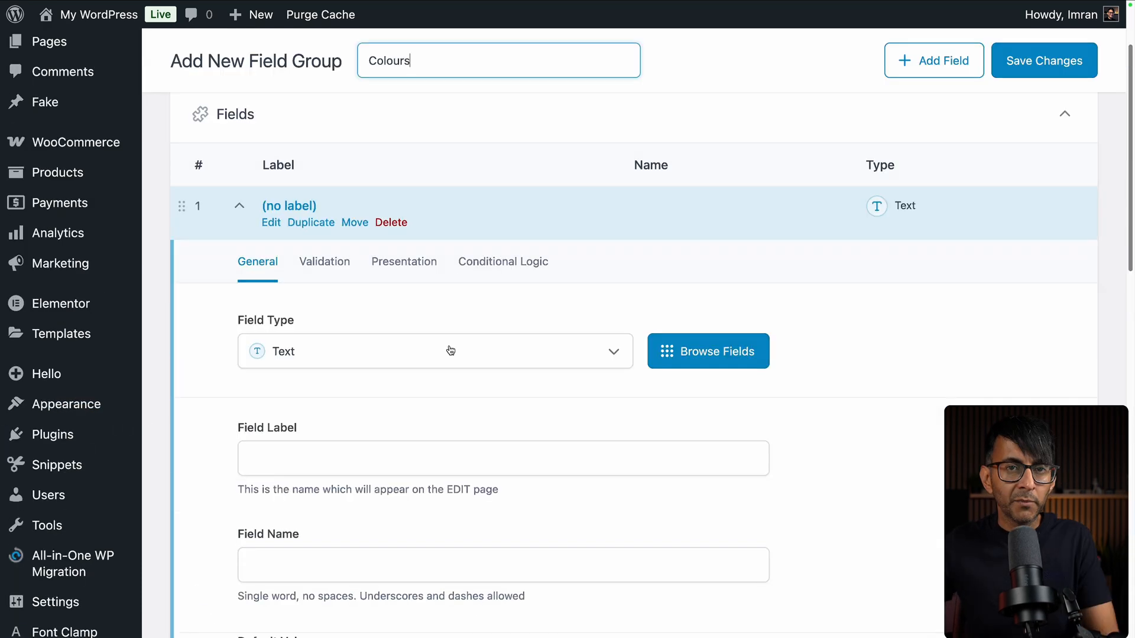
left_click(435, 351)
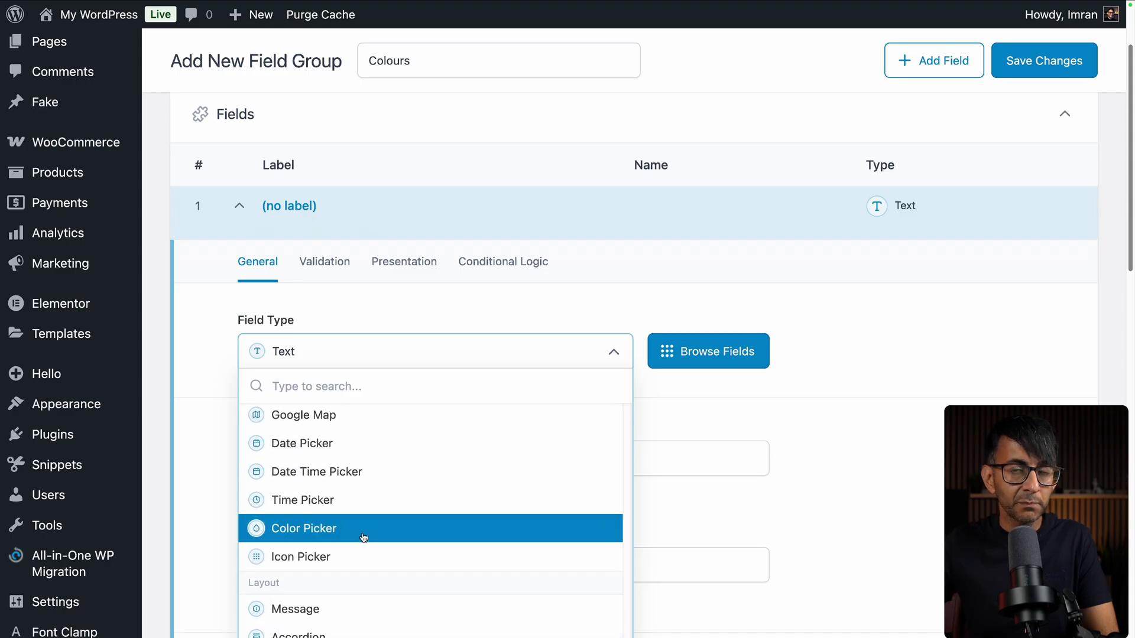
left_click(302, 528)
type("Colour 1")
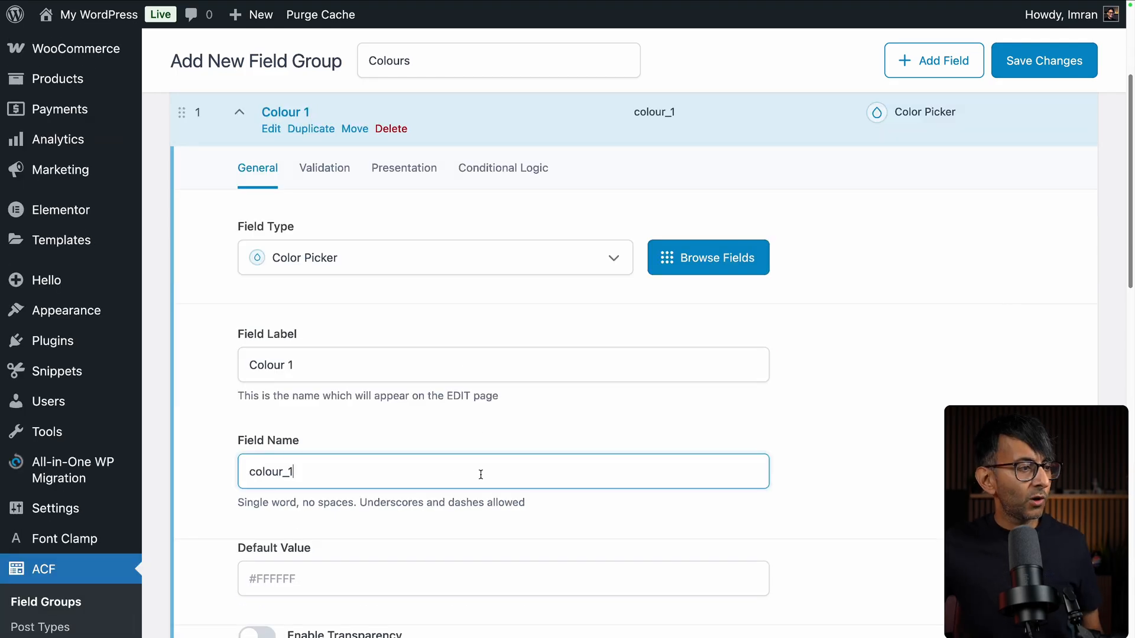
scroll("down", 3)
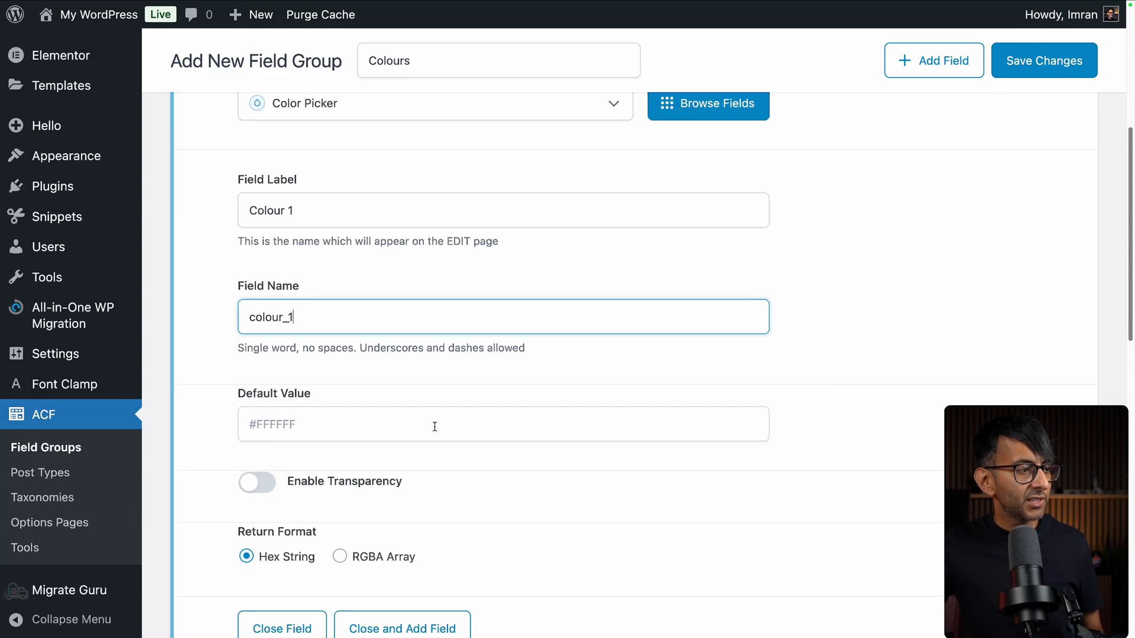
scroll("down", 3)
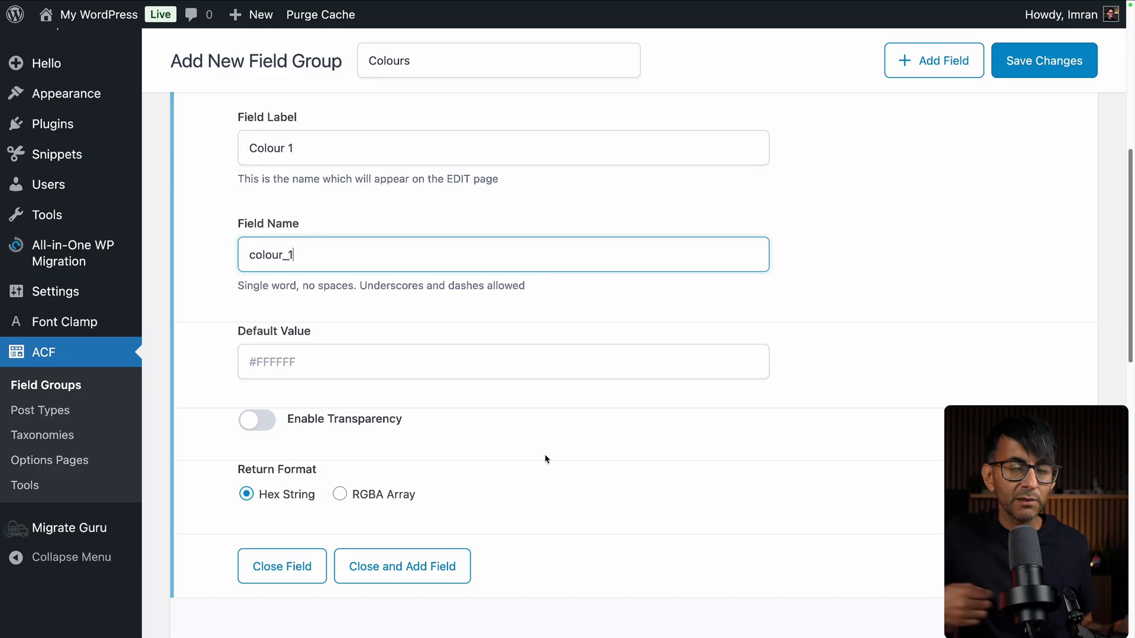
left_click(256, 420)
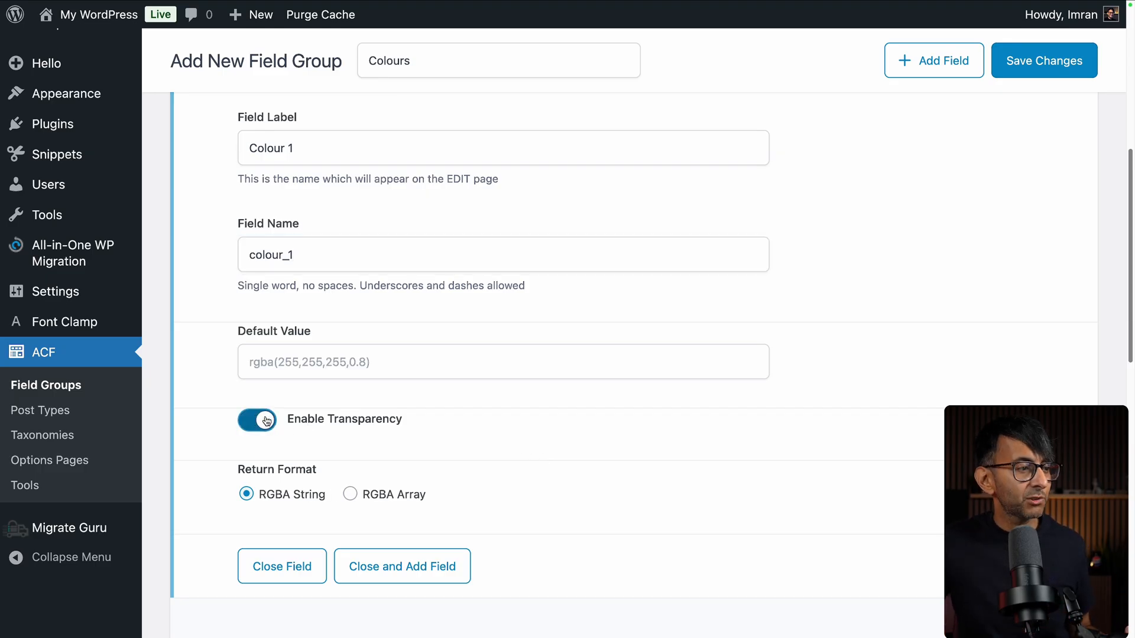
left_click(257, 419)
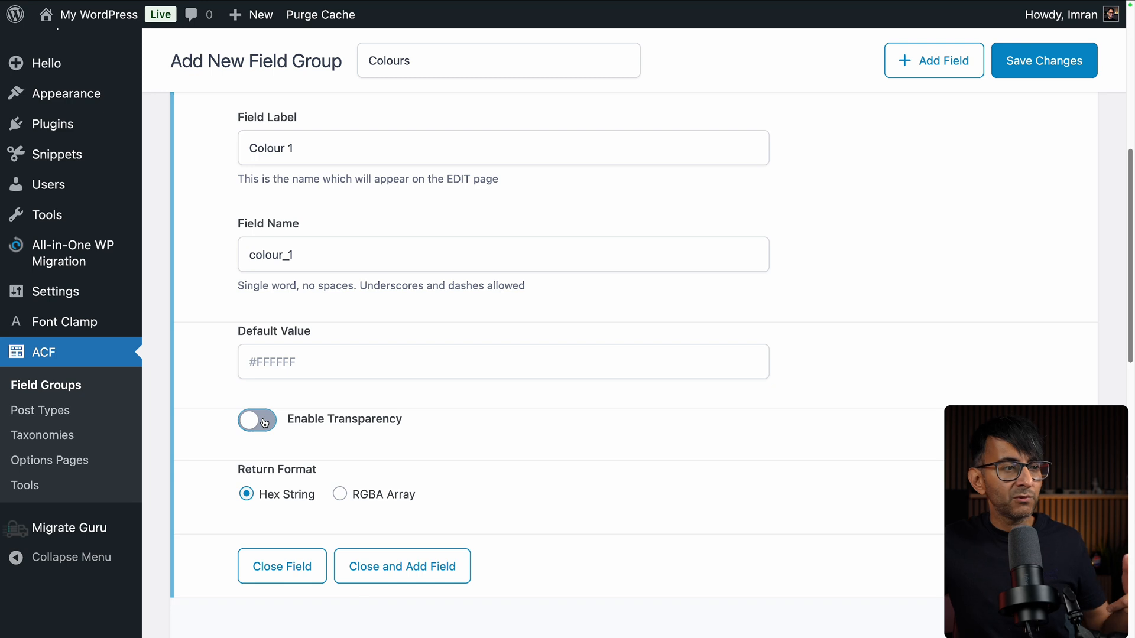
left_click(257, 420)
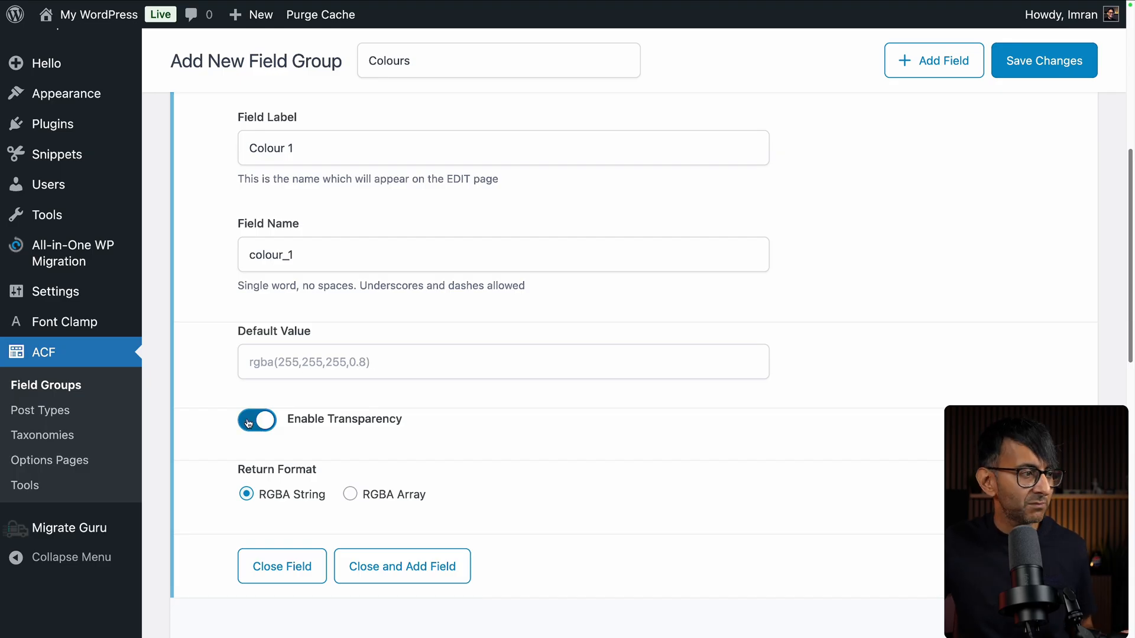
left_click(257, 420)
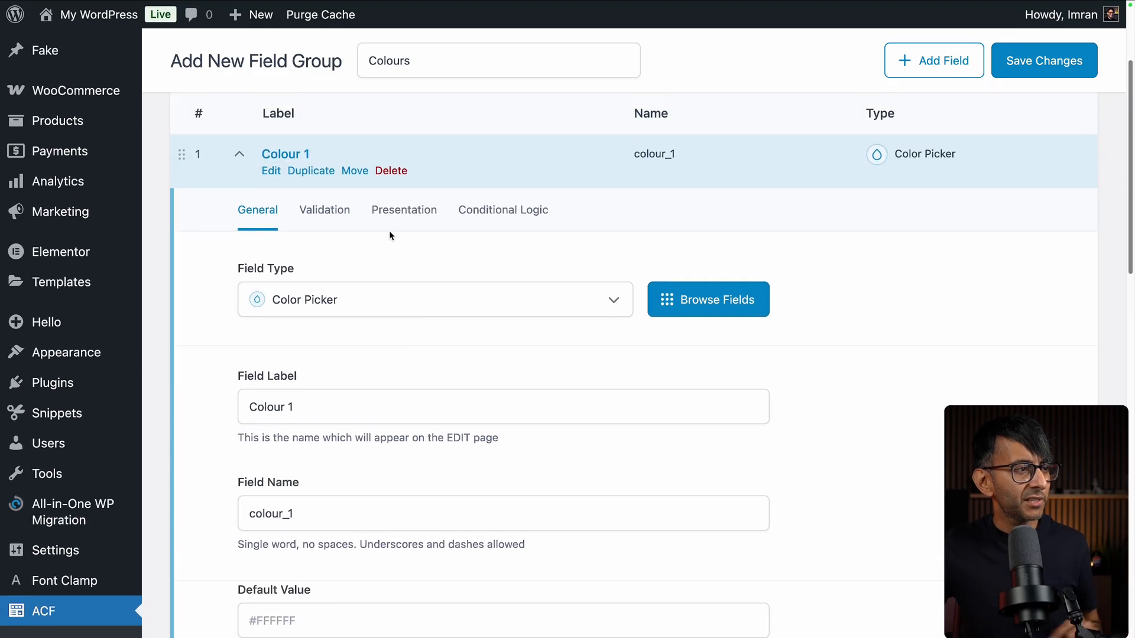
Step: Review Colour 1's Presentation settings: colour wheel on, custom palette off
left_click(404, 210)
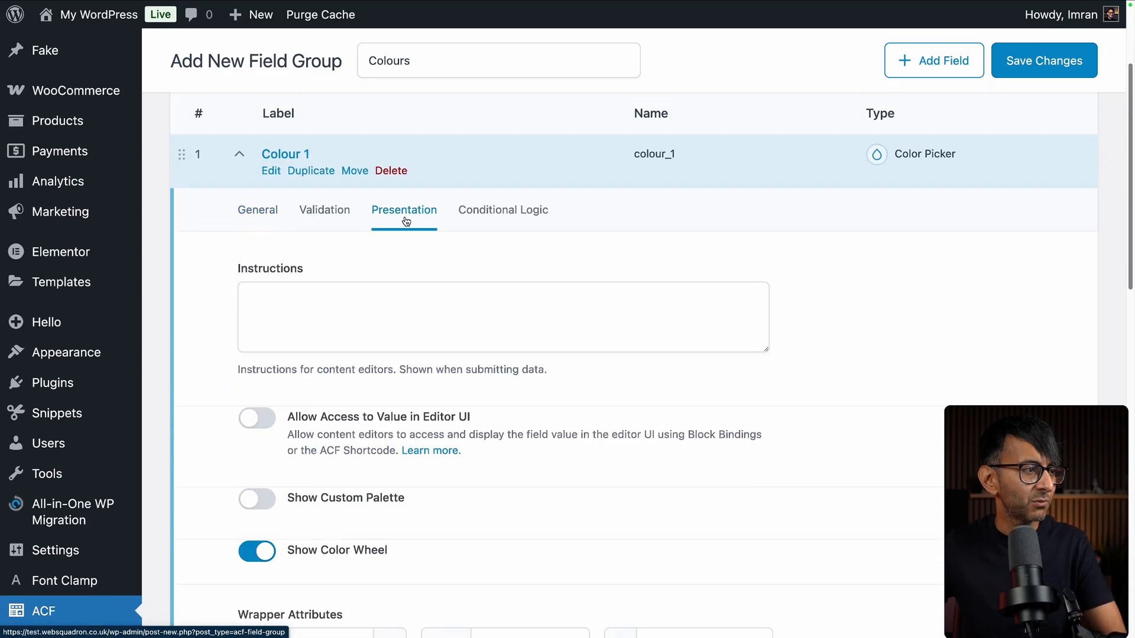
scroll("down", 3)
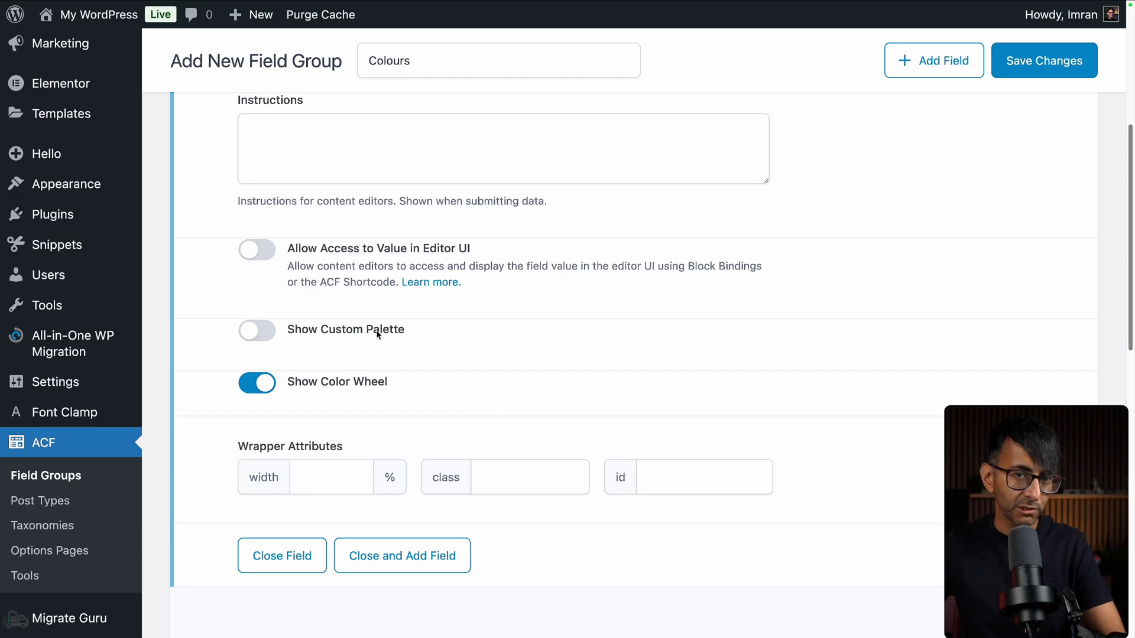
scroll("down", 3)
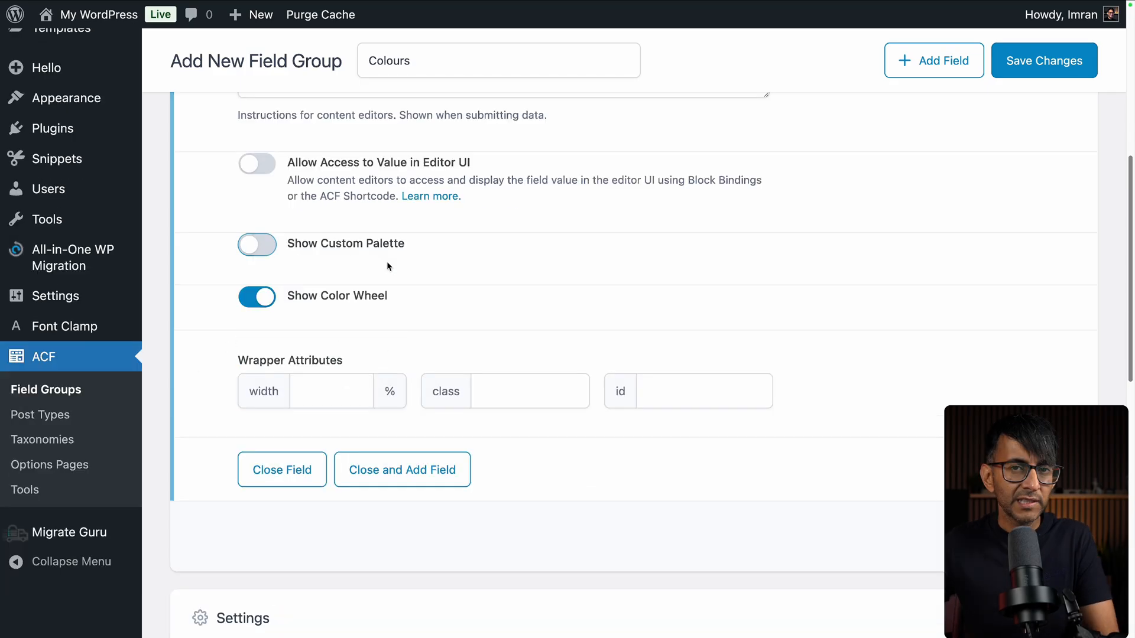
mouse_move(384, 306)
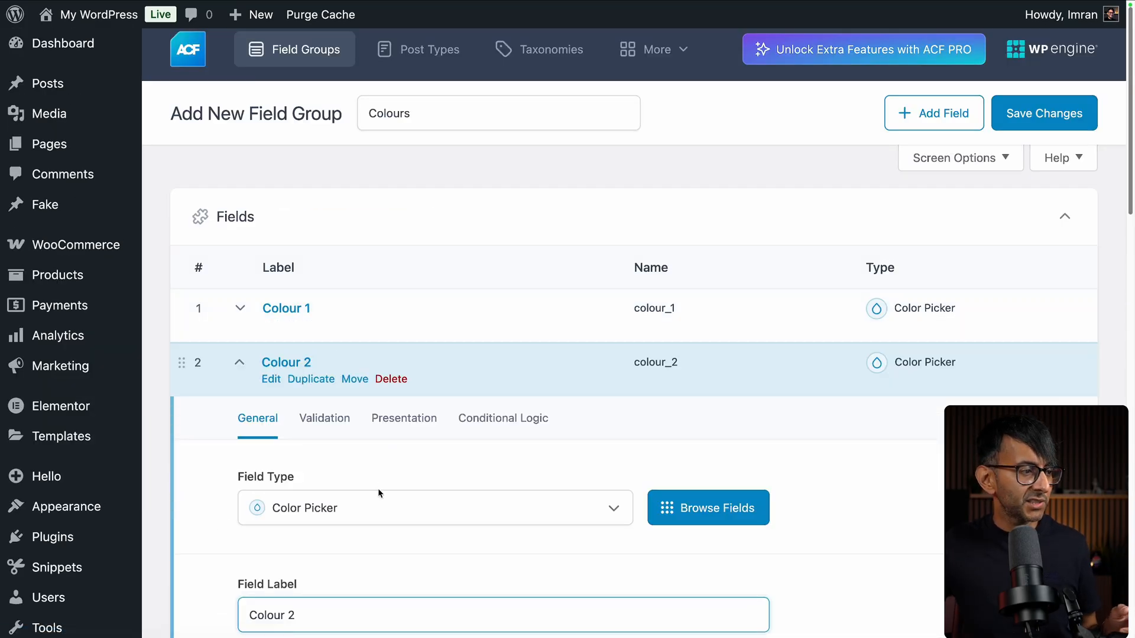
Step: Enable Colour 2's custom palette with #ff0050, #ffa700 and #f4f4f4
scroll("down", 3)
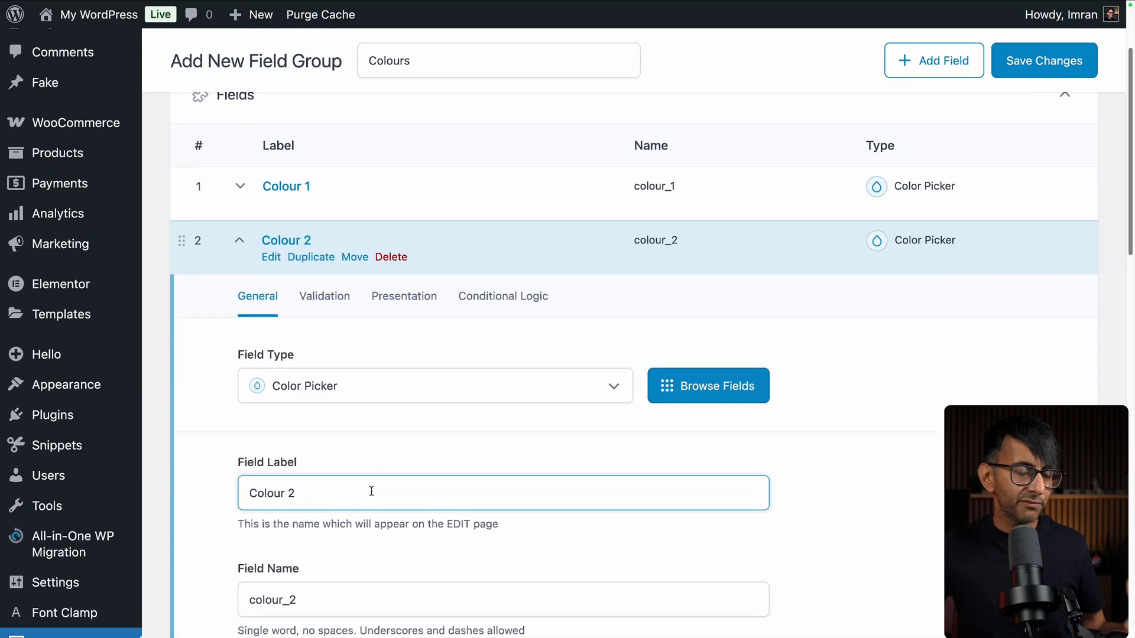
scroll("down", 3)
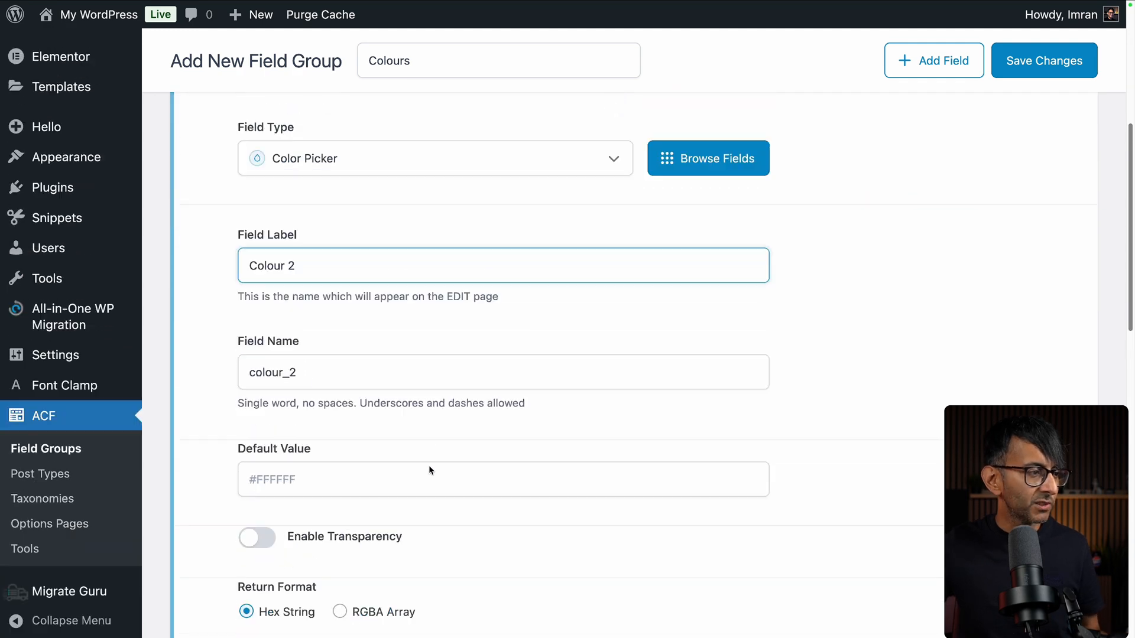
left_click(403, 99)
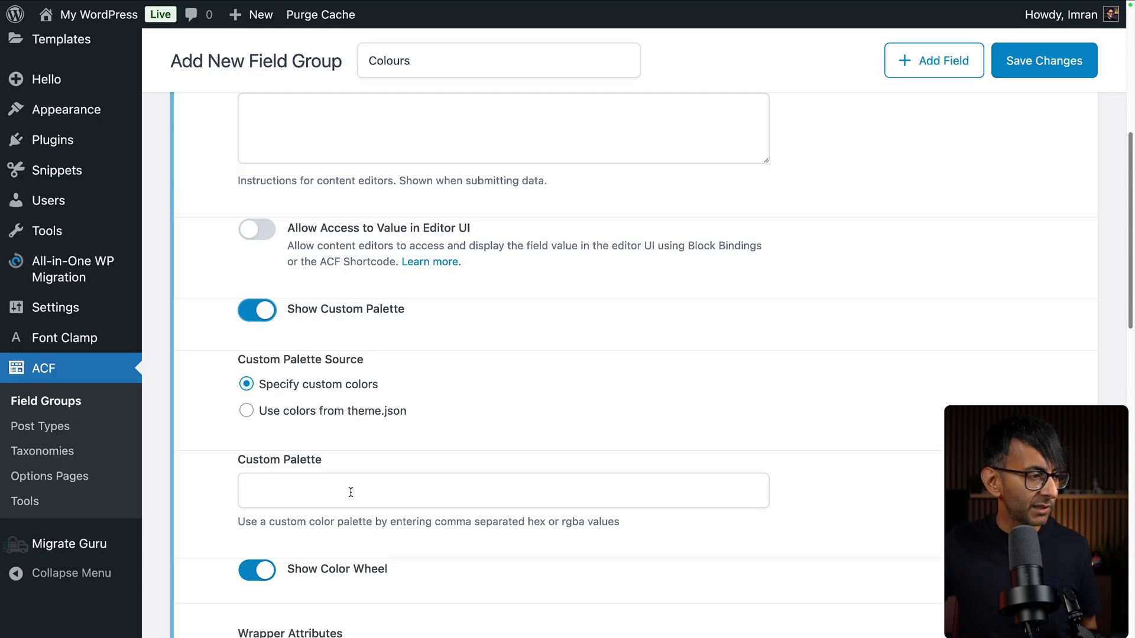
type("#ff0050, #ffa700, #f4f4f4,")
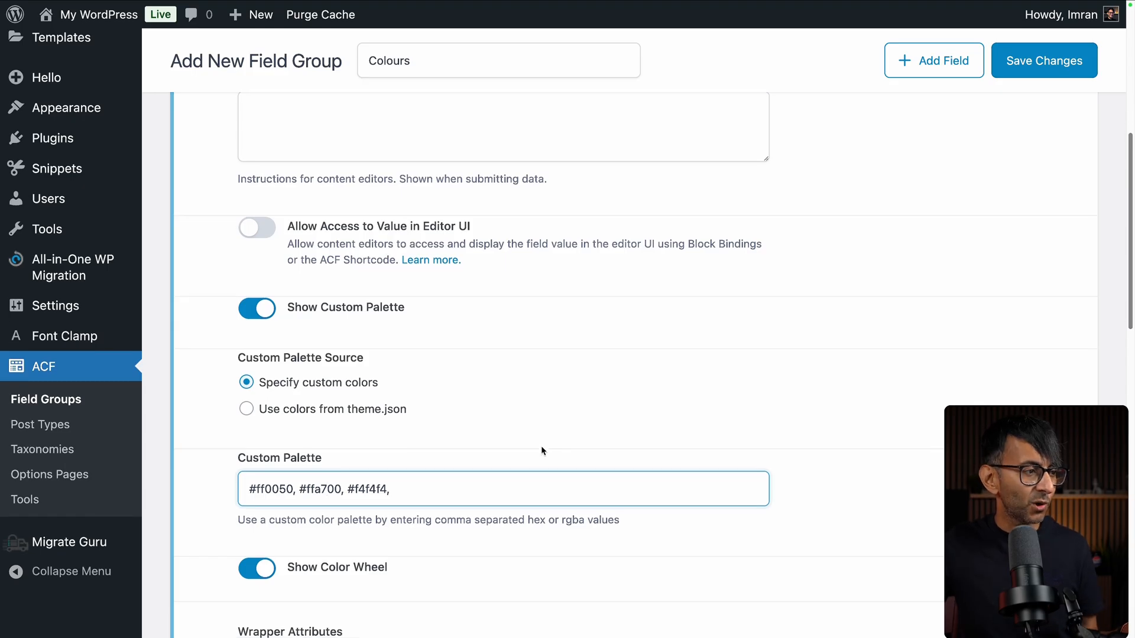
scroll("down", 3)
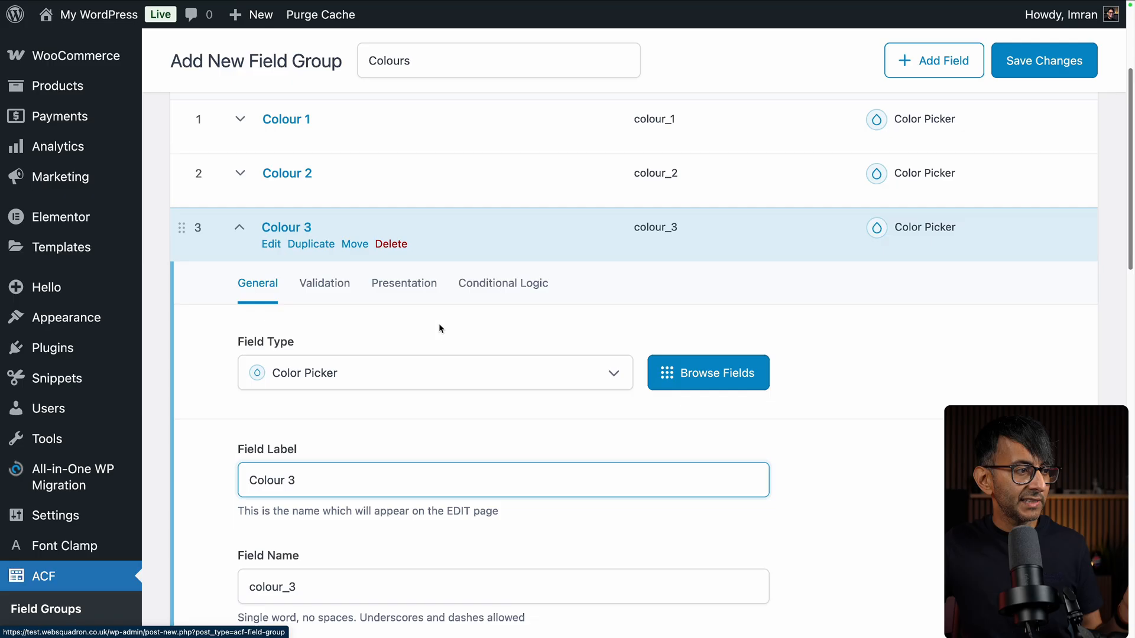
Step: Turn off Show Color Wheel for Colour 3 and save the Colours field group
left_click(403, 283)
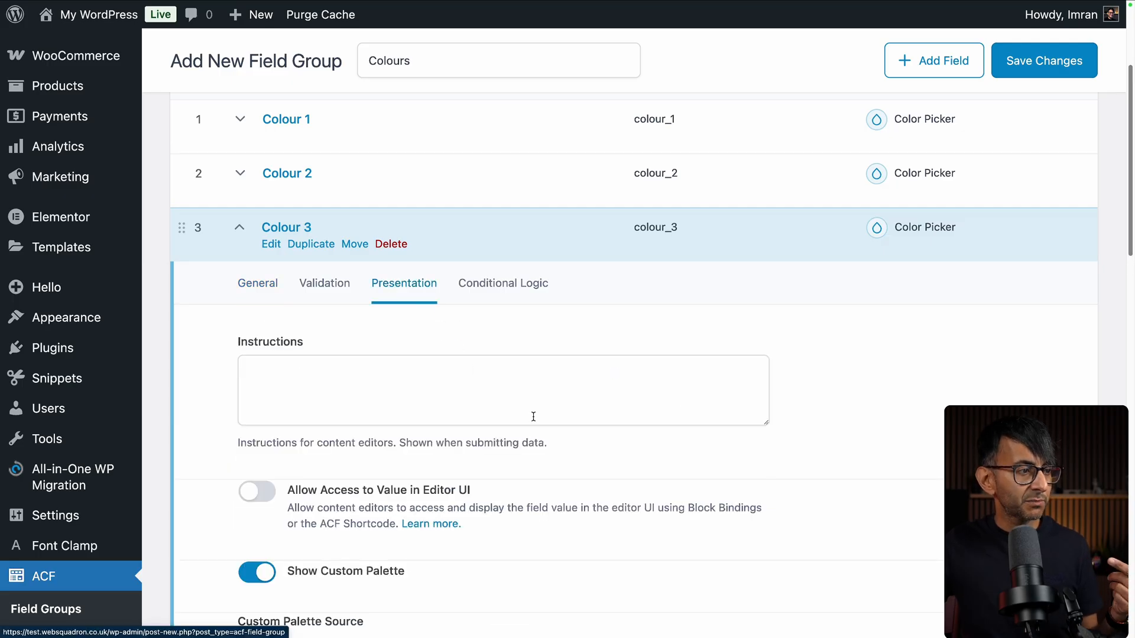
scroll("down", 3)
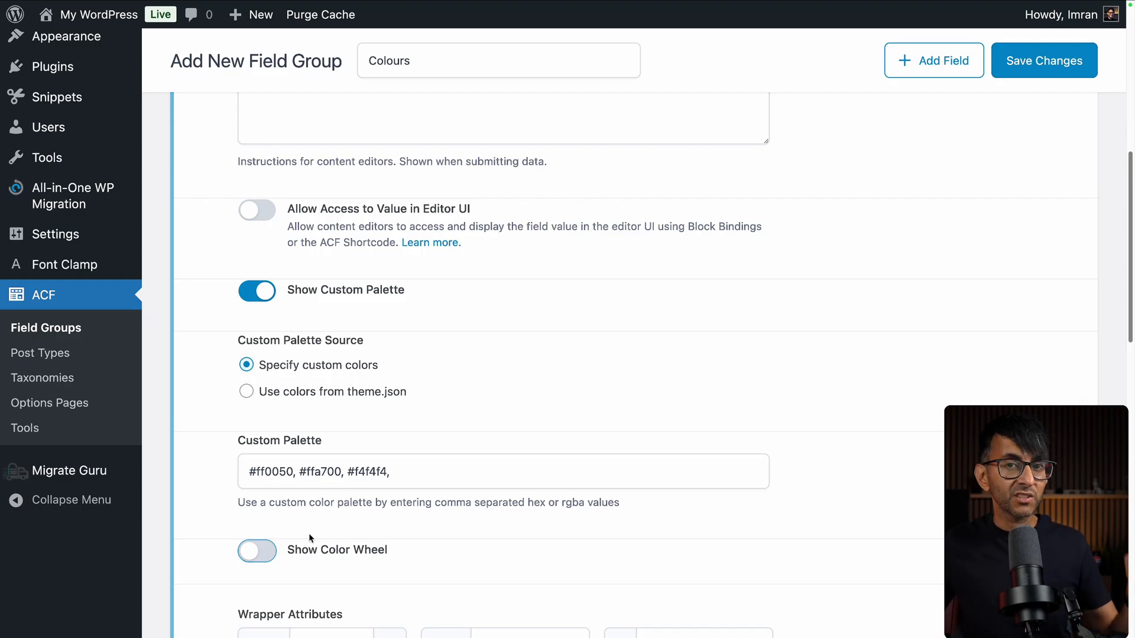
mouse_move(297, 541)
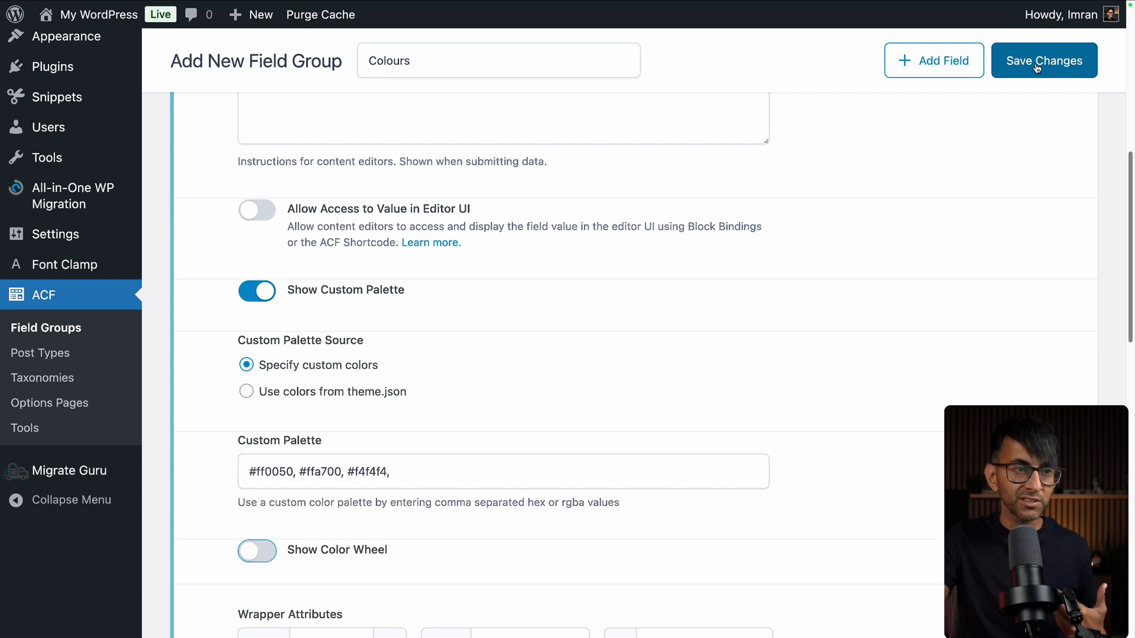
left_click(1043, 60)
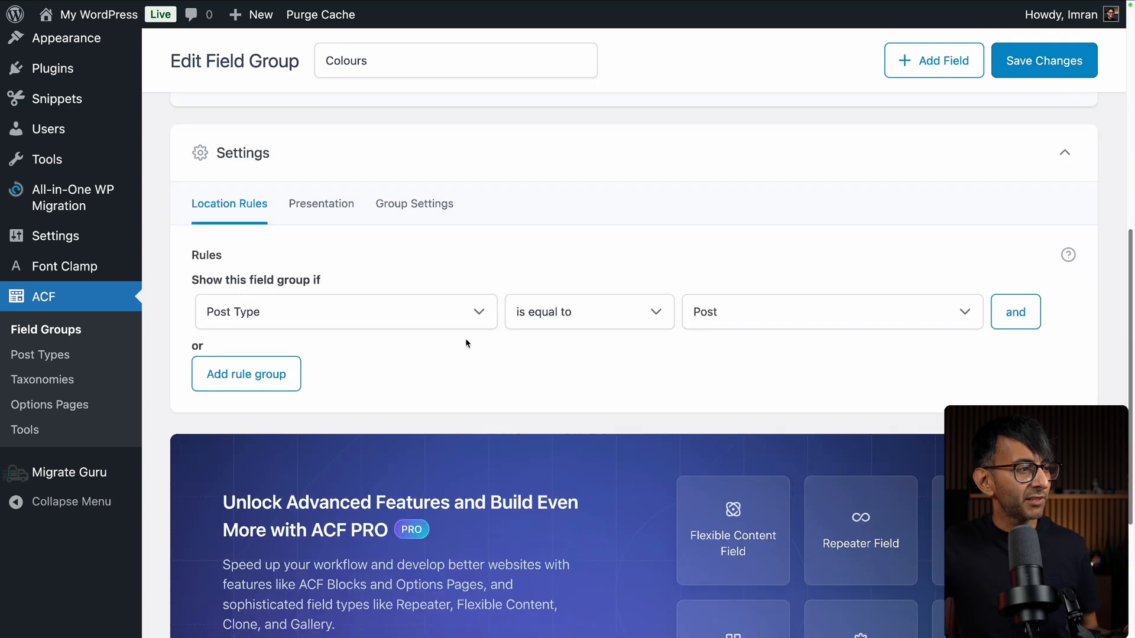
Step: Open Post 1 in the editor and bring up Colour 1's colour picker
left_click(831, 312)
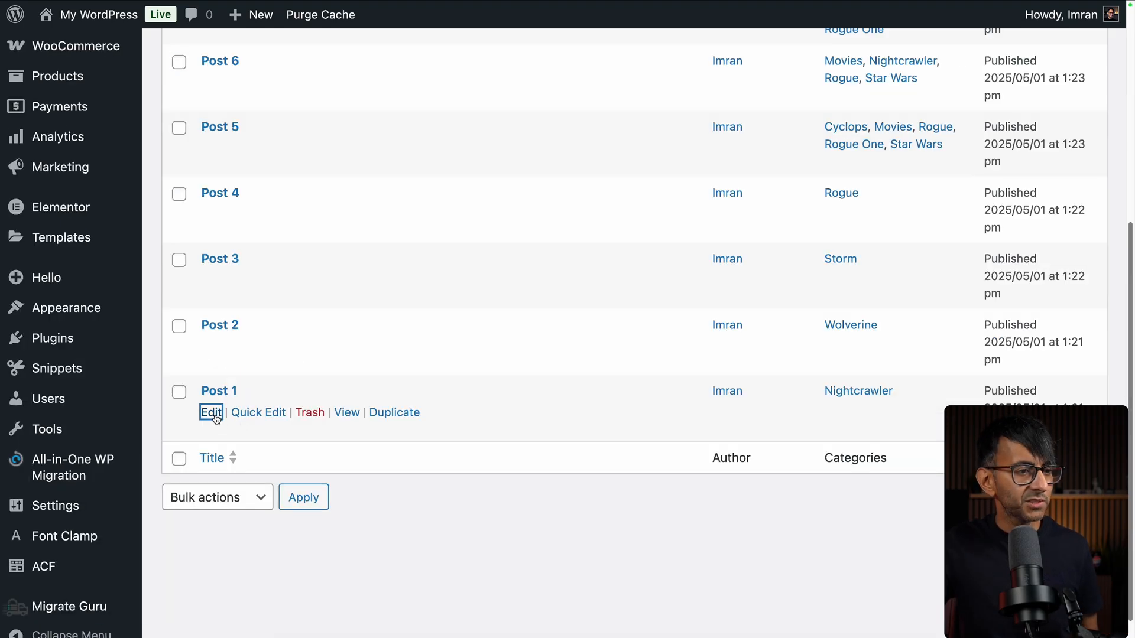
left_click(211, 412)
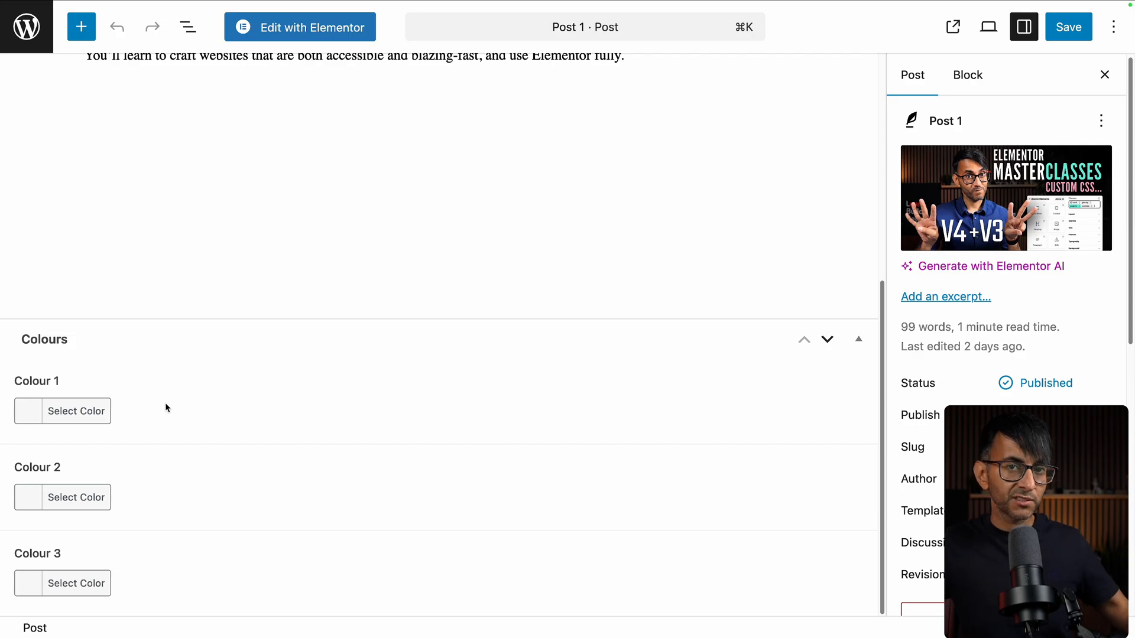
mouse_move(123, 552)
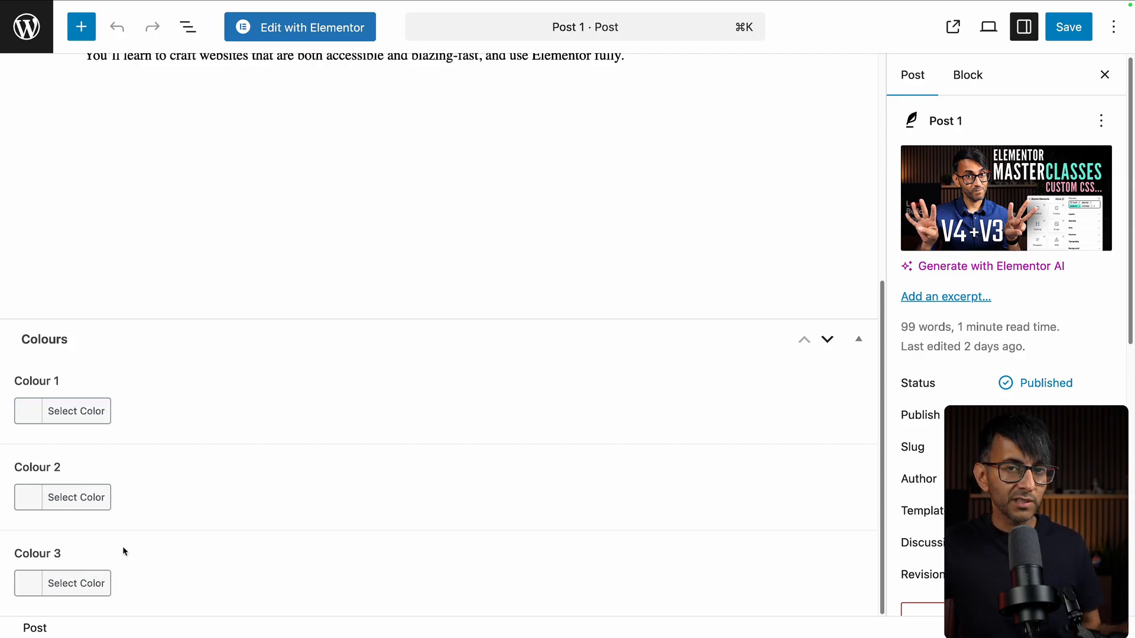
left_click(75, 411)
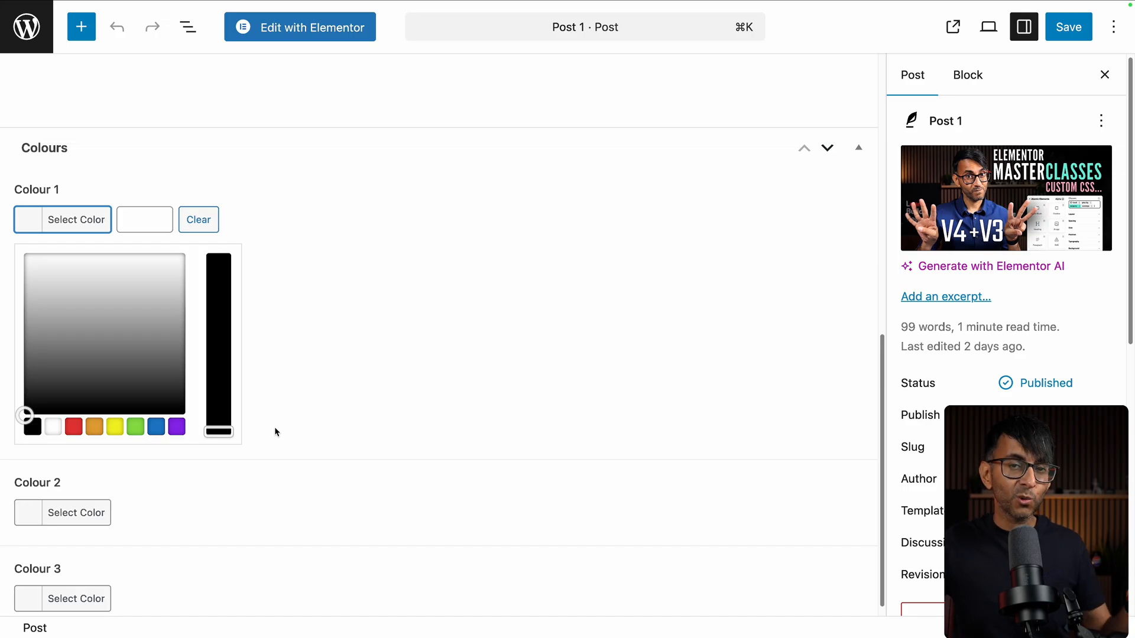
Step: Set Post 1's Colour 1 to red #ff0050 and save the post
left_click(115, 377)
type("#ff0050")
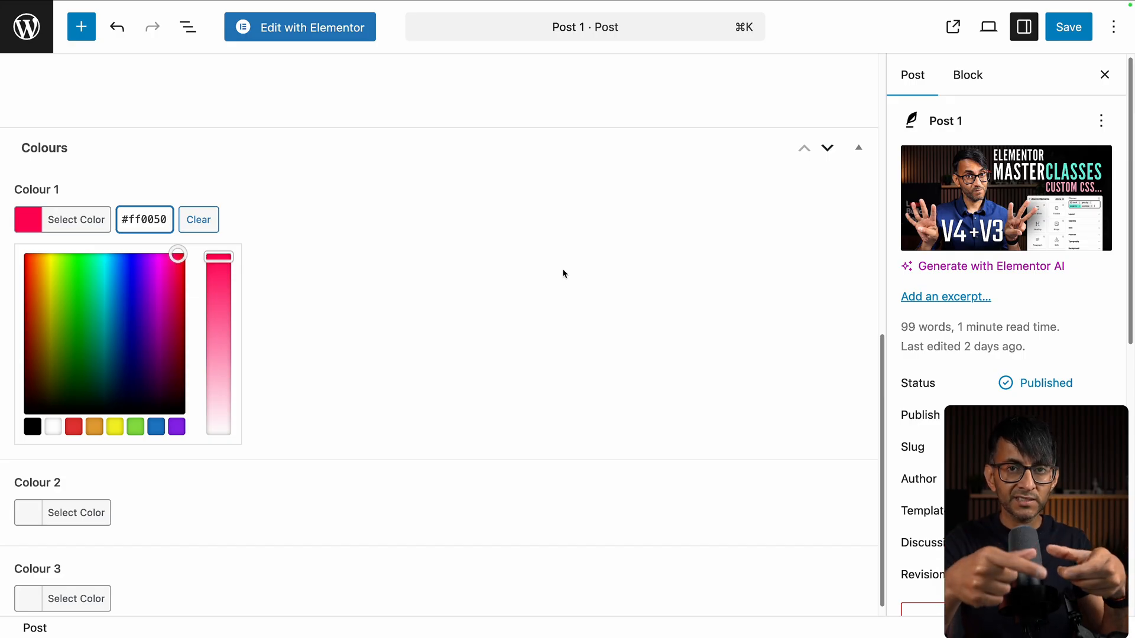
left_click(1068, 27)
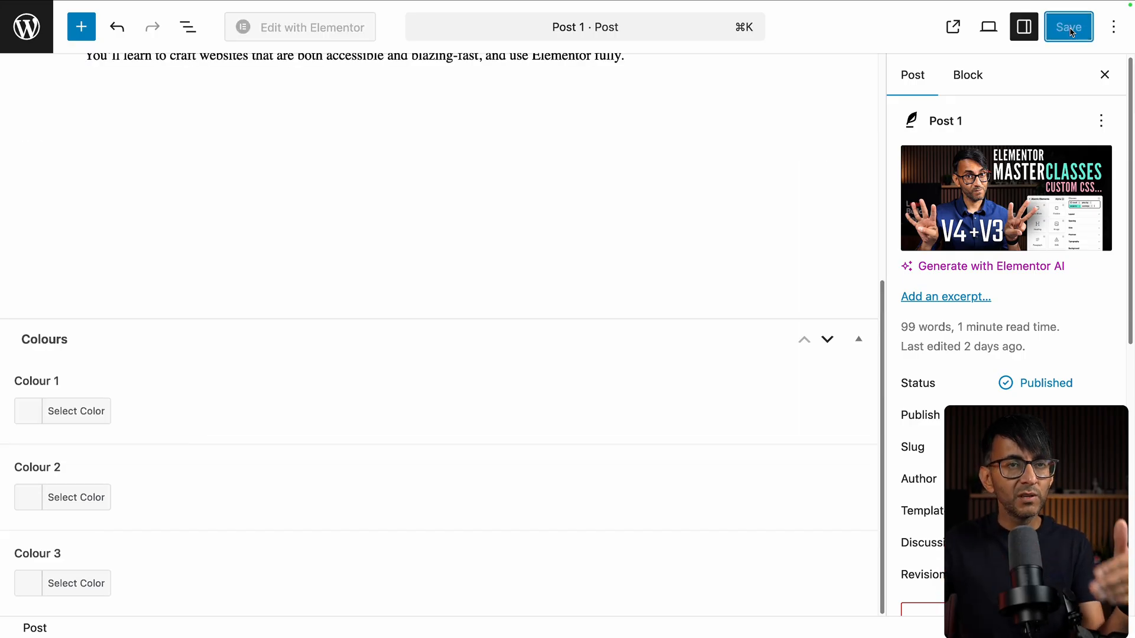
left_click(1068, 27)
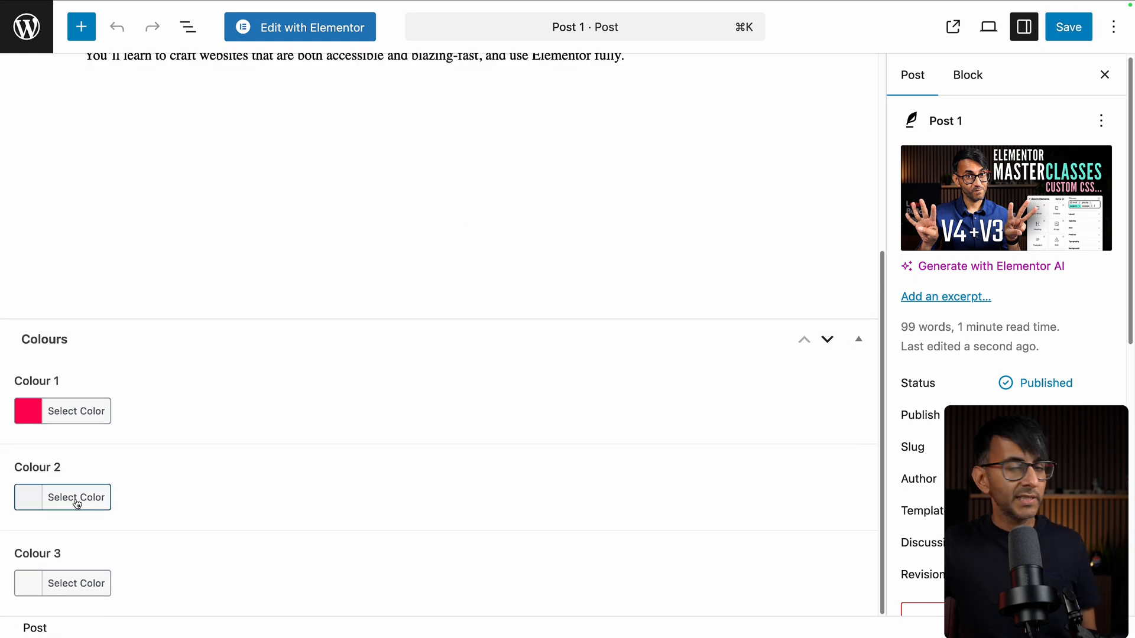
Step: Try Colour 2's red, grey and hue options, settling on the orange #ffa700 swatch
left_click(76, 497)
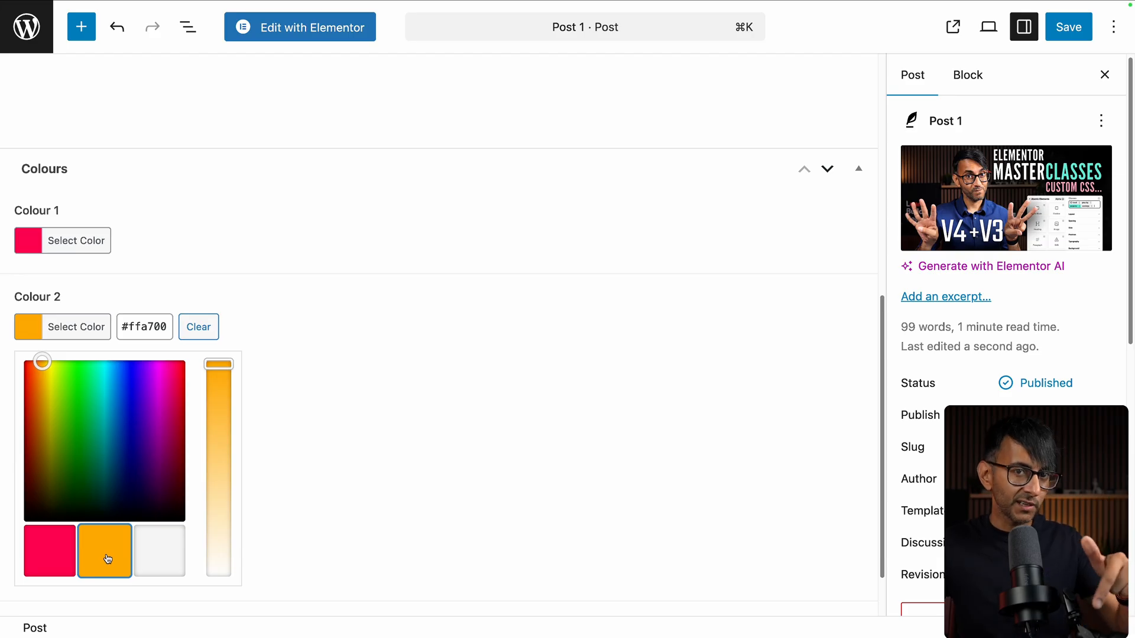
mouse_move(178, 404)
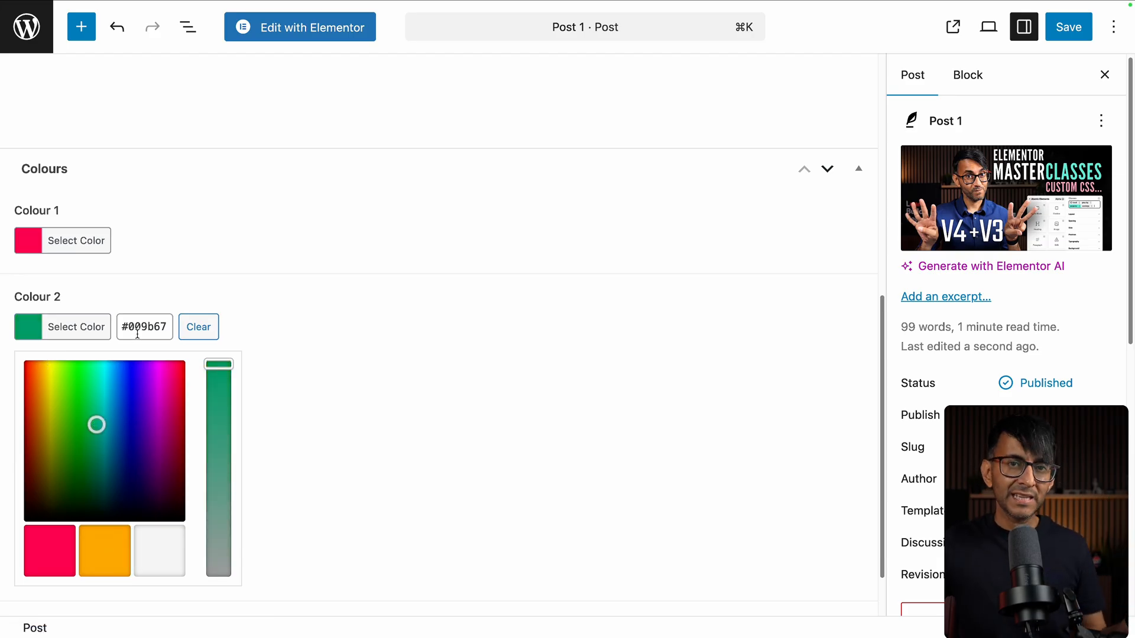
left_click(49, 551)
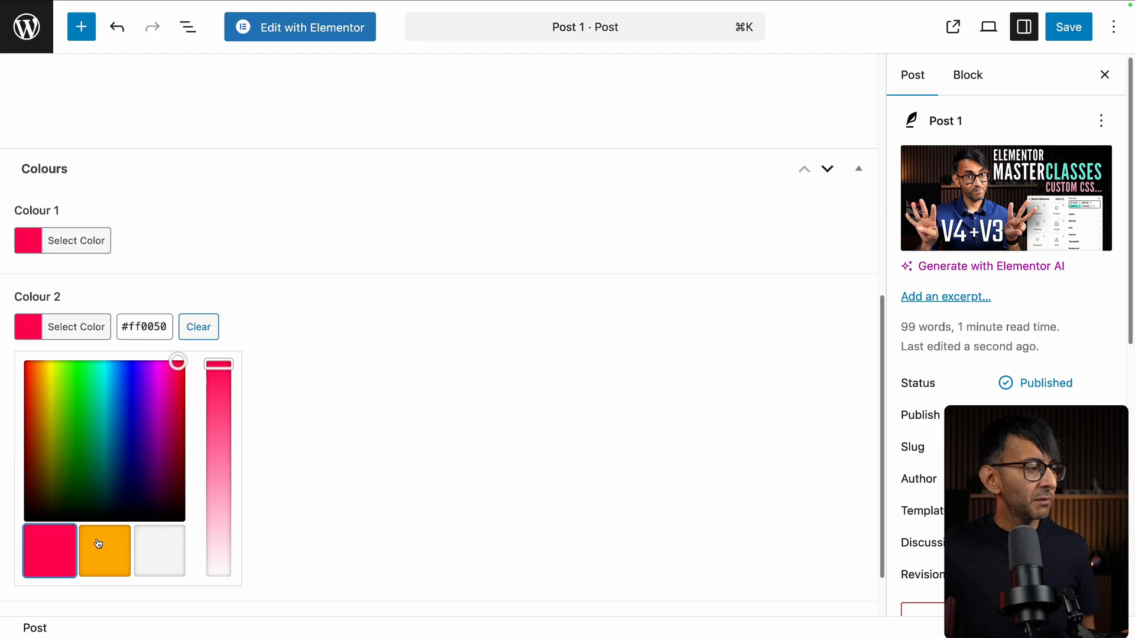
left_click(158, 550)
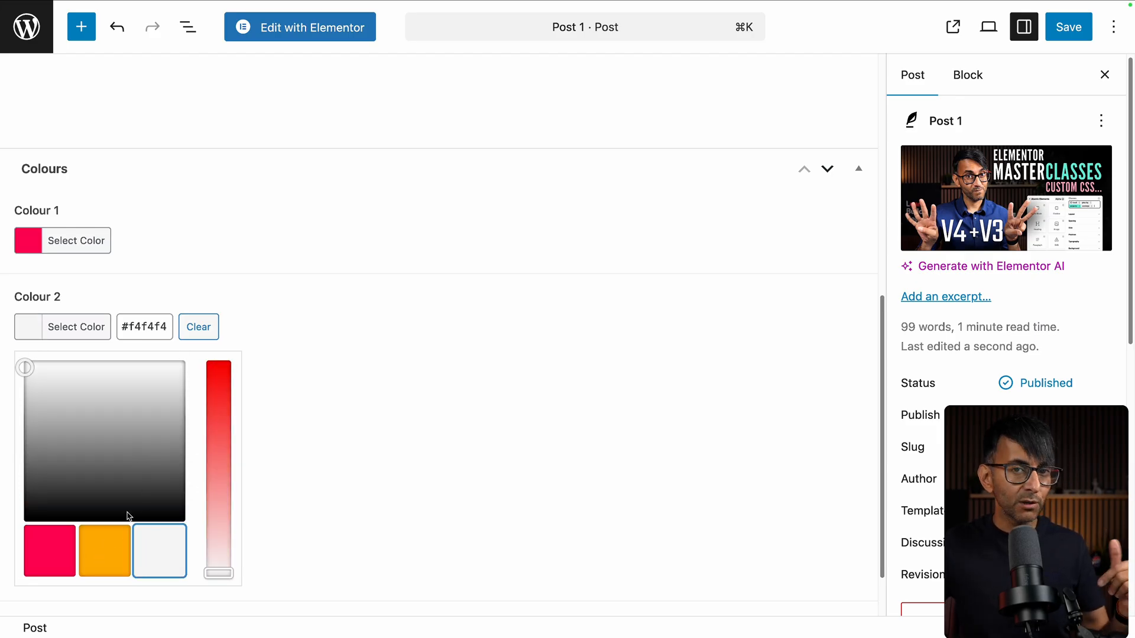
left_click(104, 551)
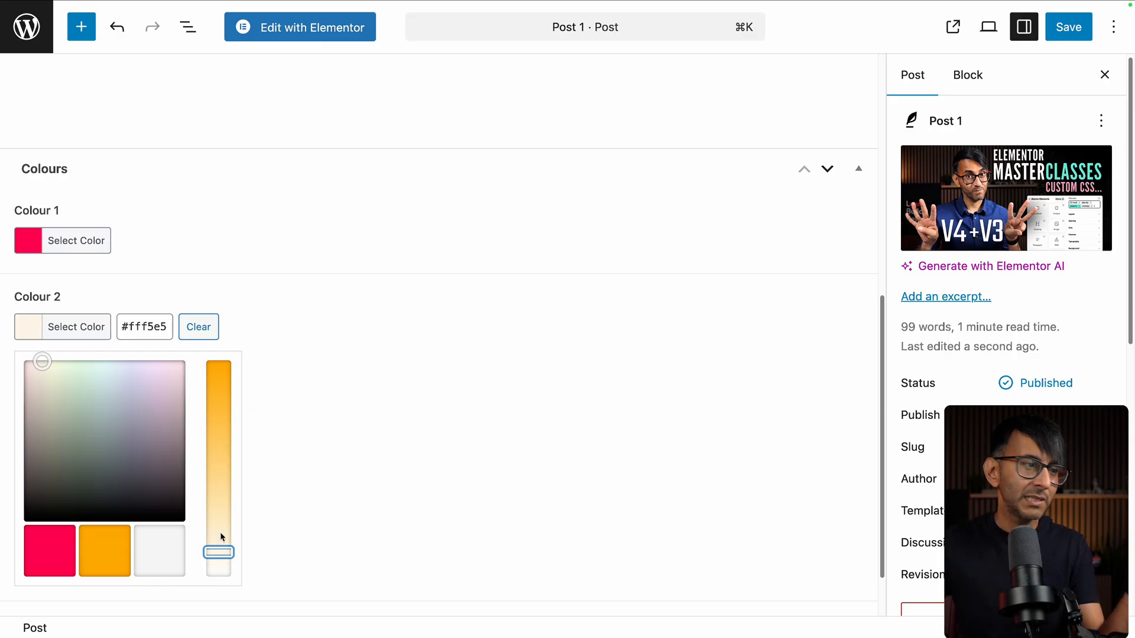
left_click(104, 550)
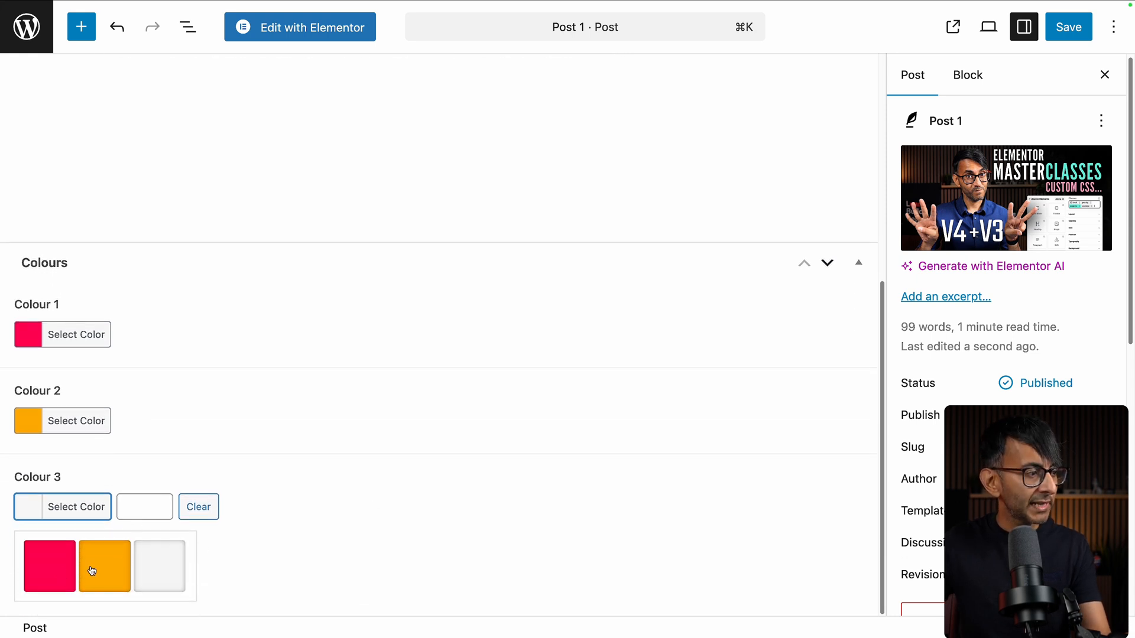
Step: Set Colour 3 to the red palette colour, then edit the Single Post Template in Elementor
left_click(104, 567)
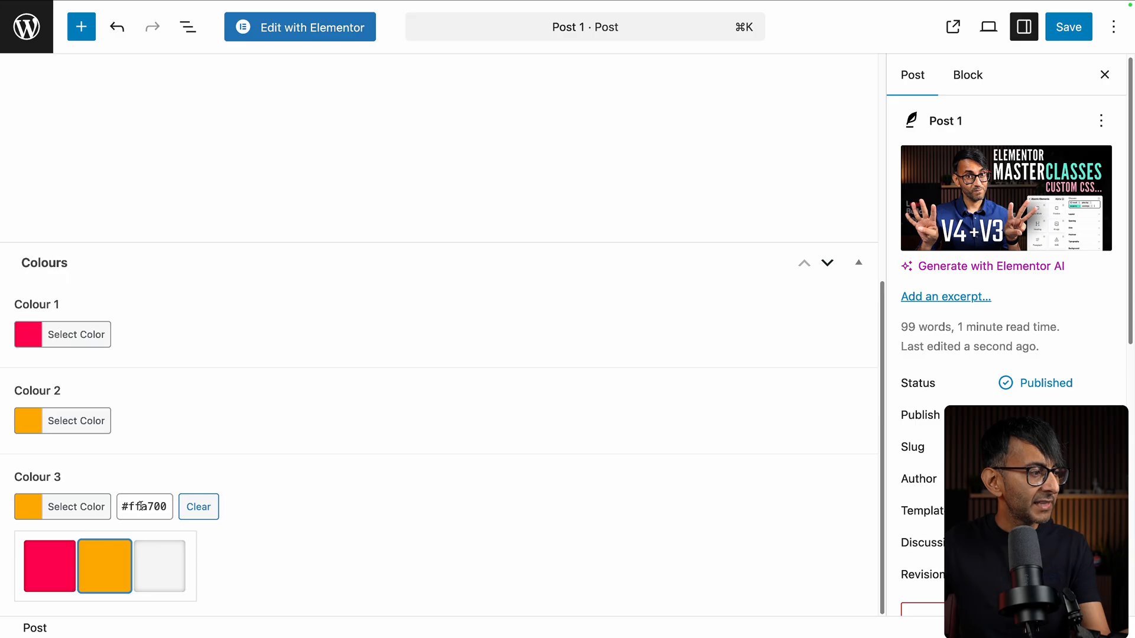
left_click(144, 506)
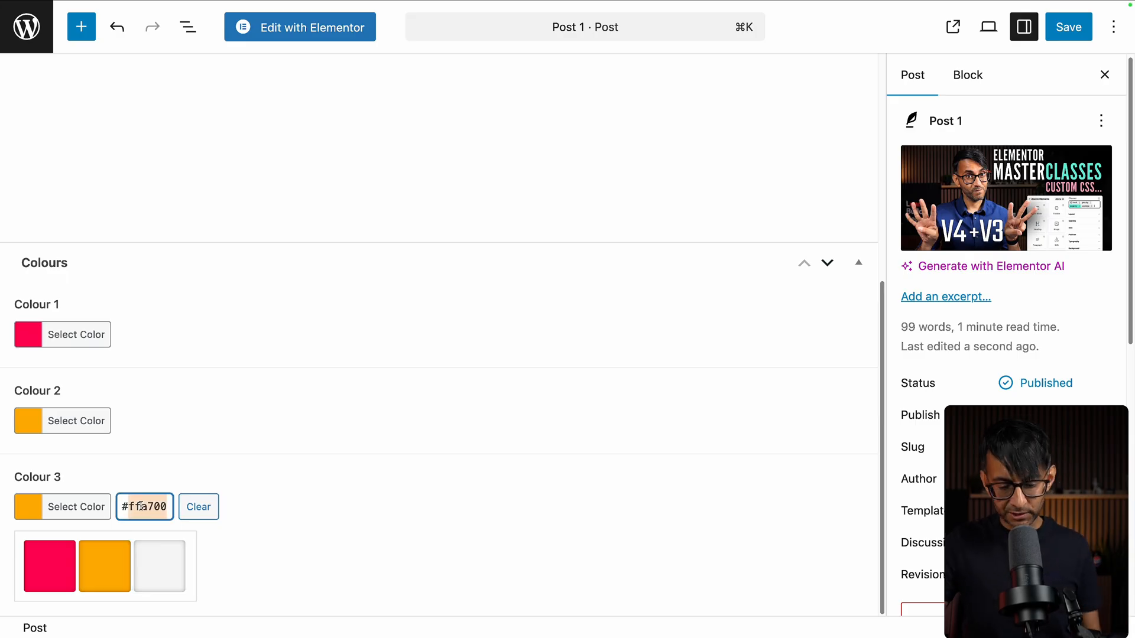
type("#0000ff")
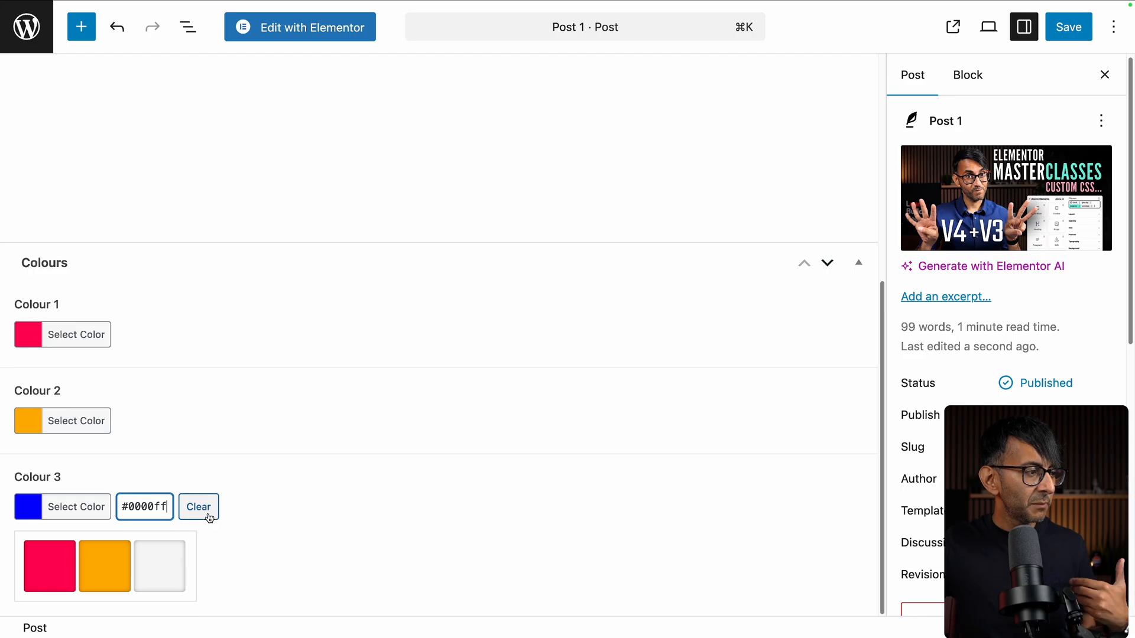
left_click(198, 507)
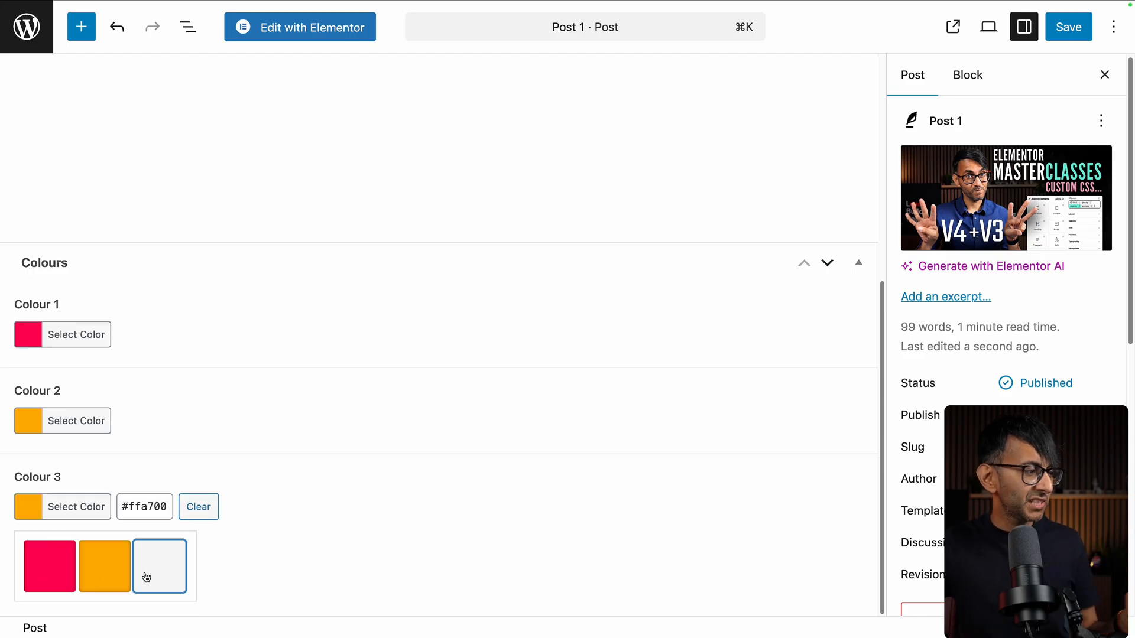
left_click(49, 566)
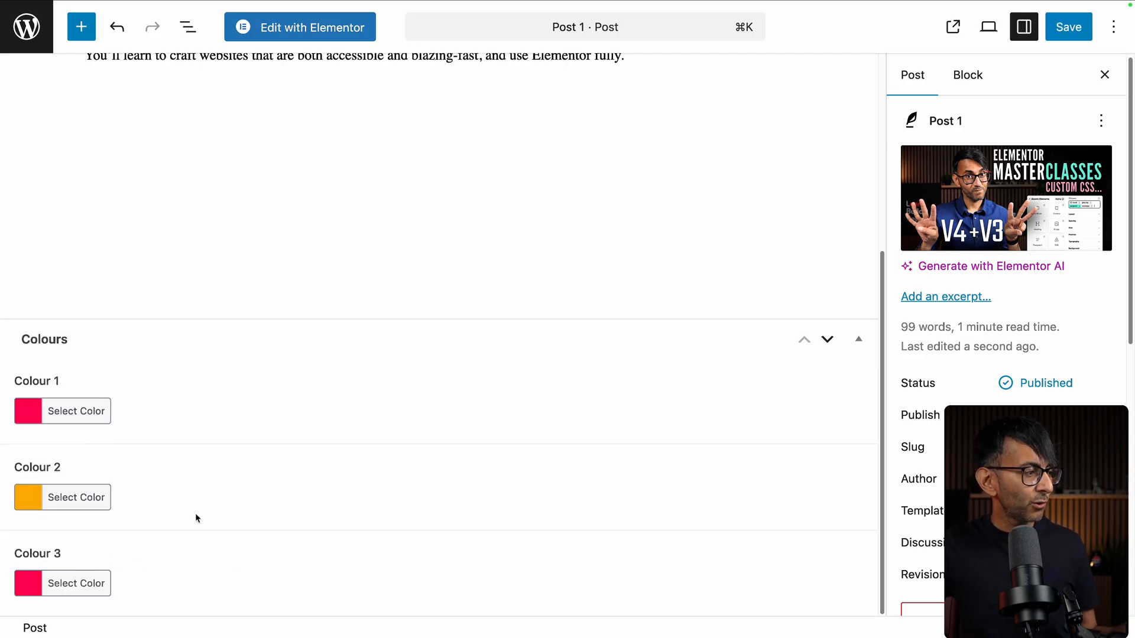
left_click(1067, 27)
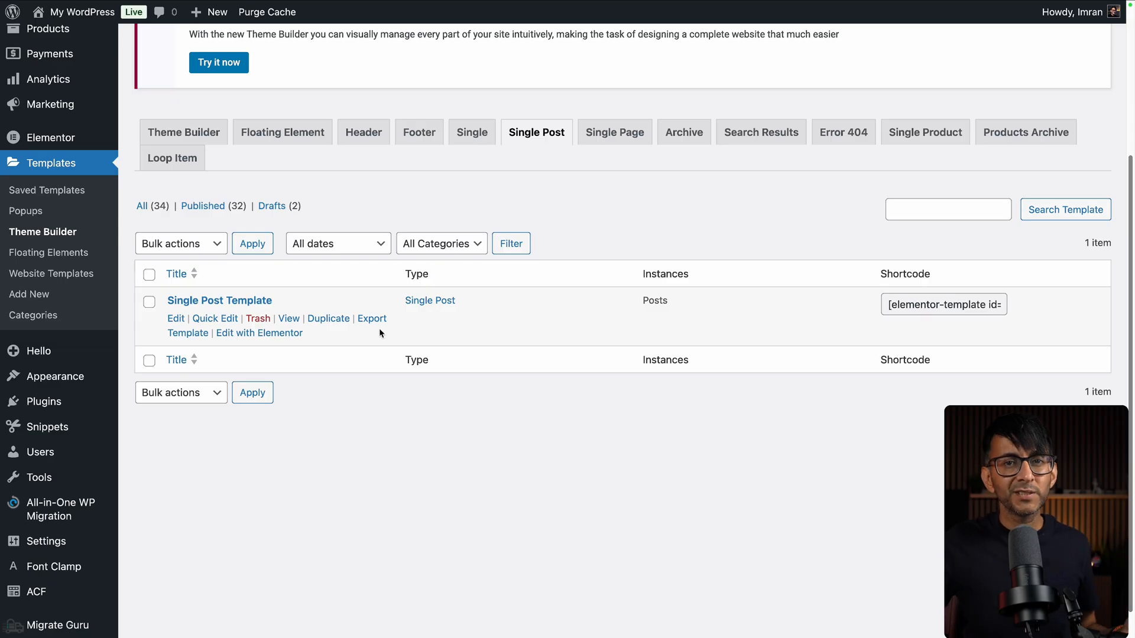
mouse_move(258, 332)
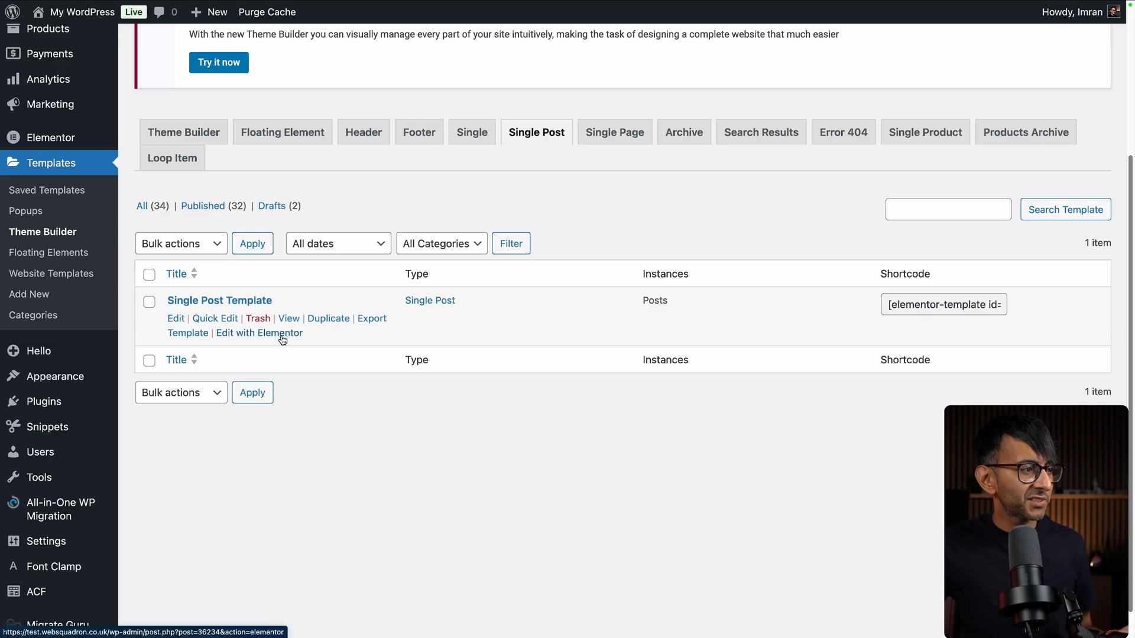
left_click(258, 333)
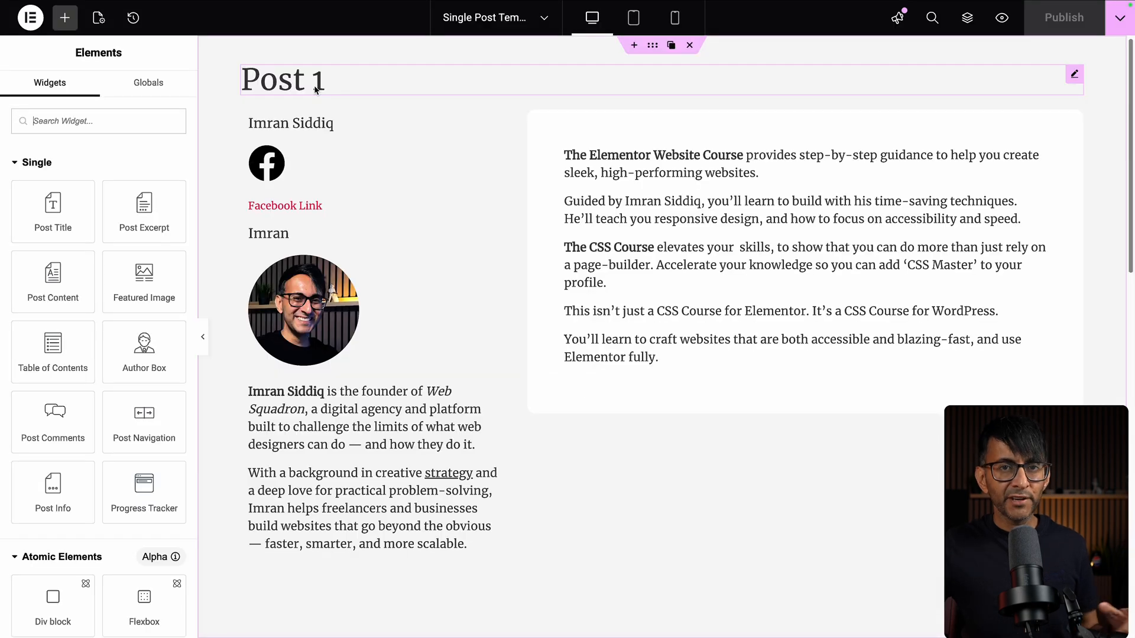
Step: Select the Post Title widget and open its Style tab Text Color picker
left_click(283, 79)
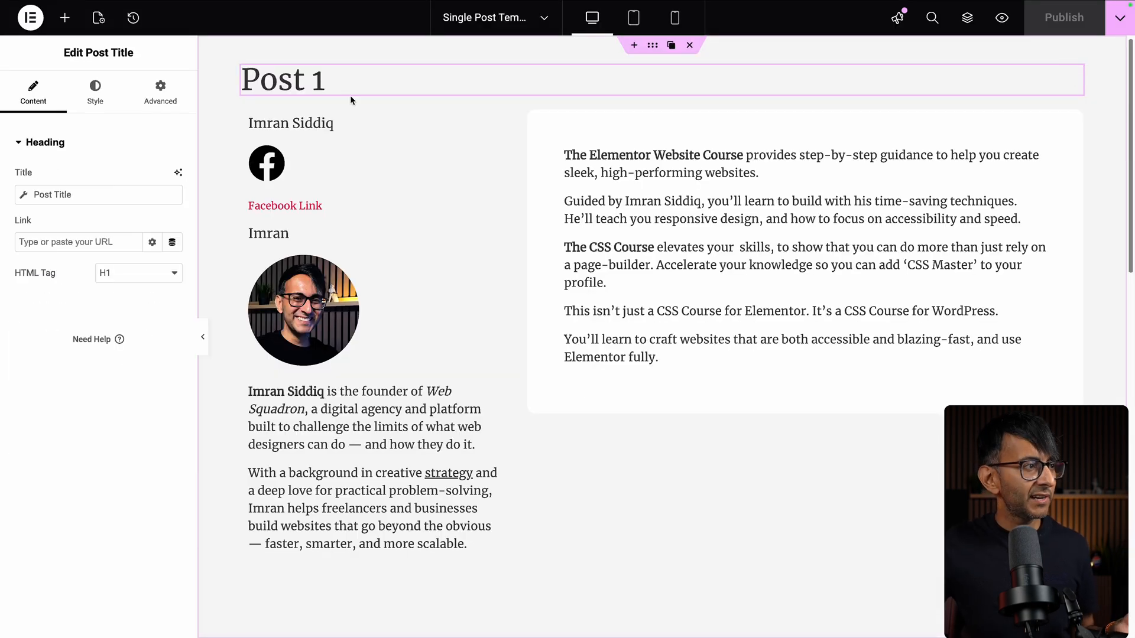
left_click(94, 92)
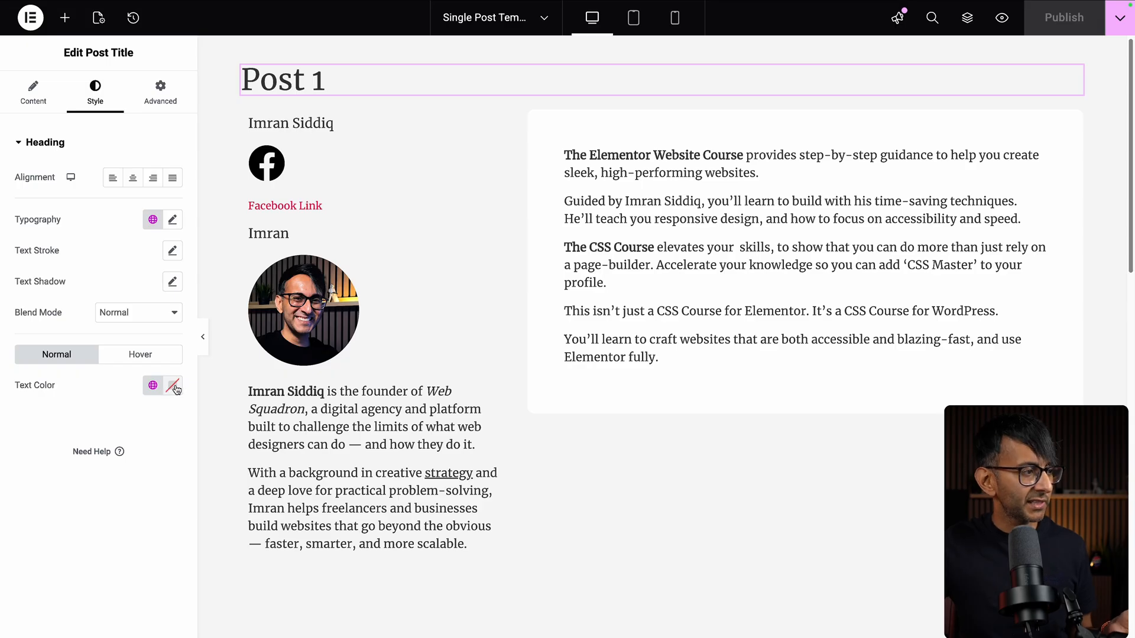
left_click(153, 385)
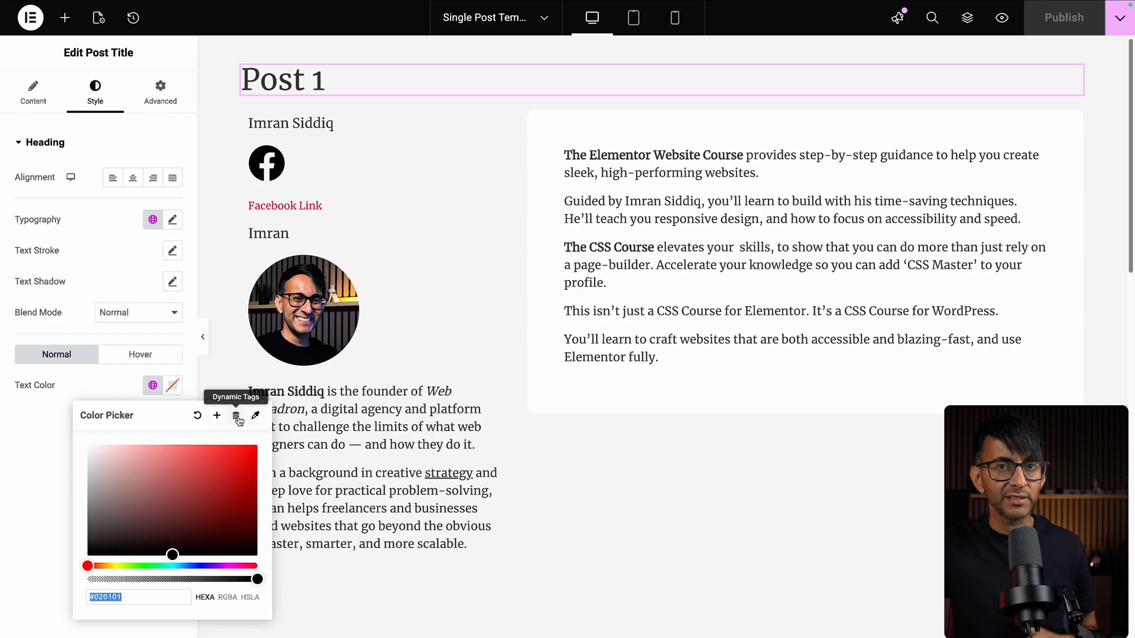
Step: Set the title colour to the ACF Color Picker dynamic tag, switching the key from Colour 3 to Colour 2
left_click(239, 415)
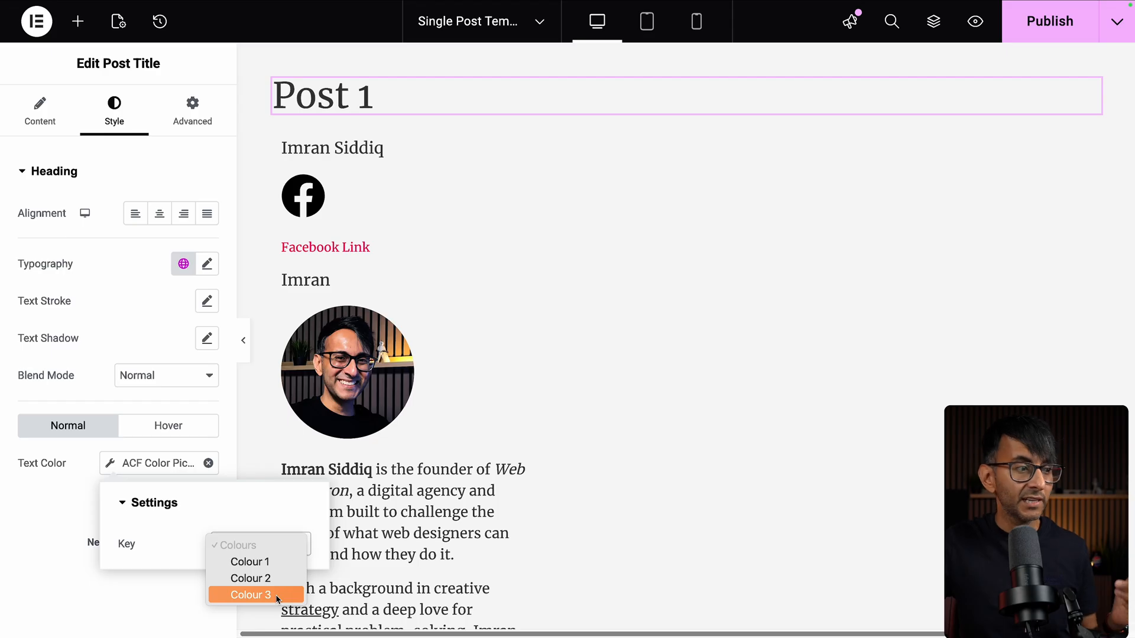
left_click(249, 594)
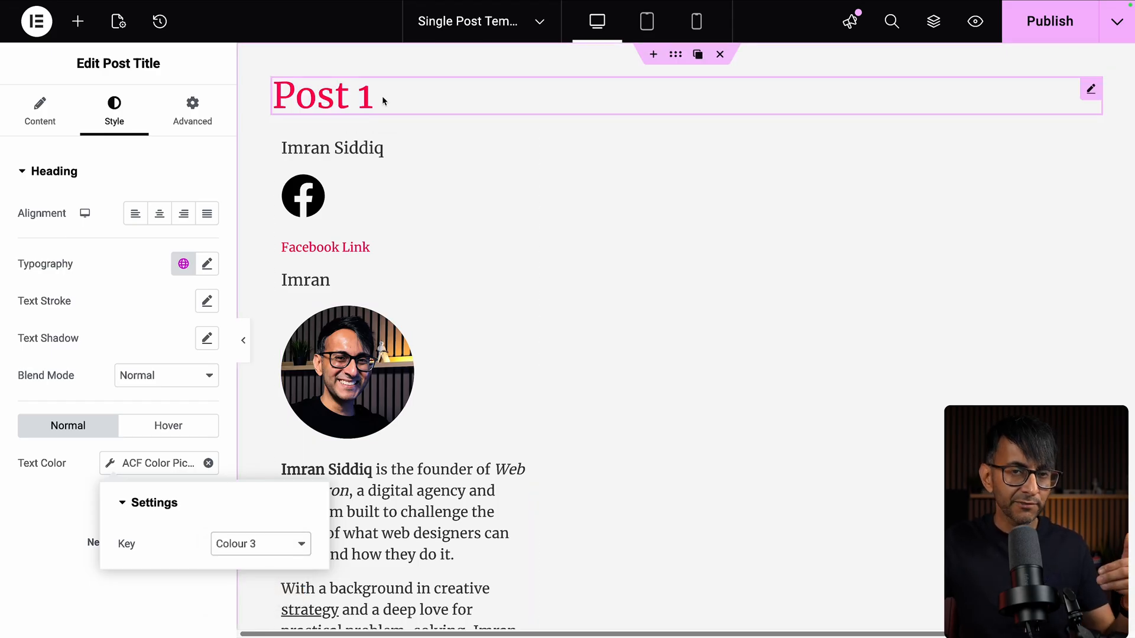
left_click(259, 544)
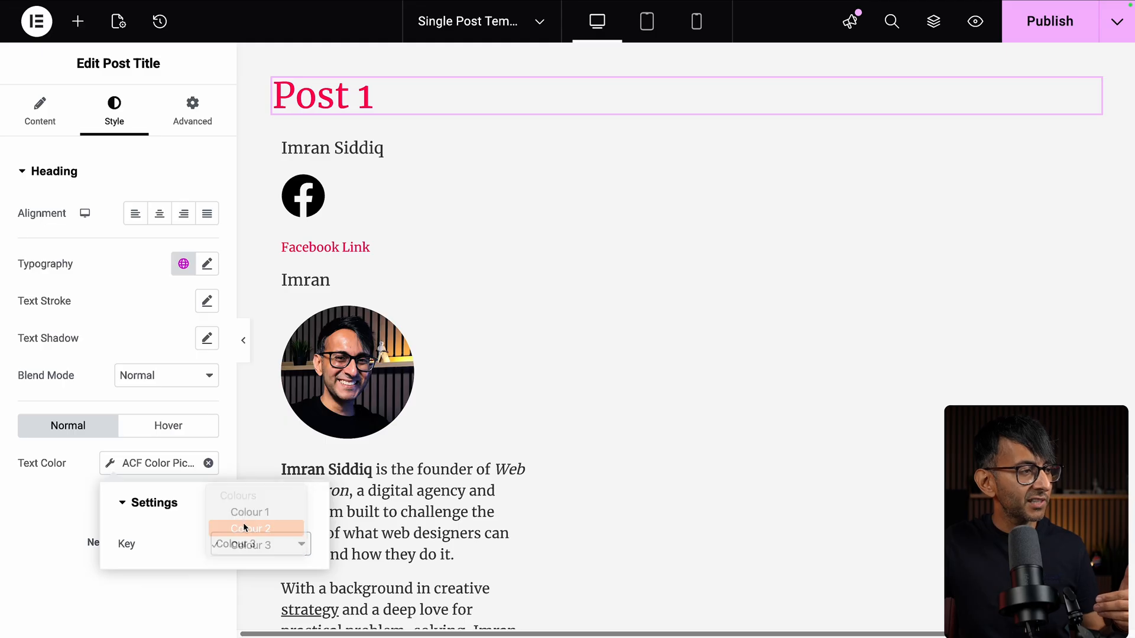
left_click(249, 528)
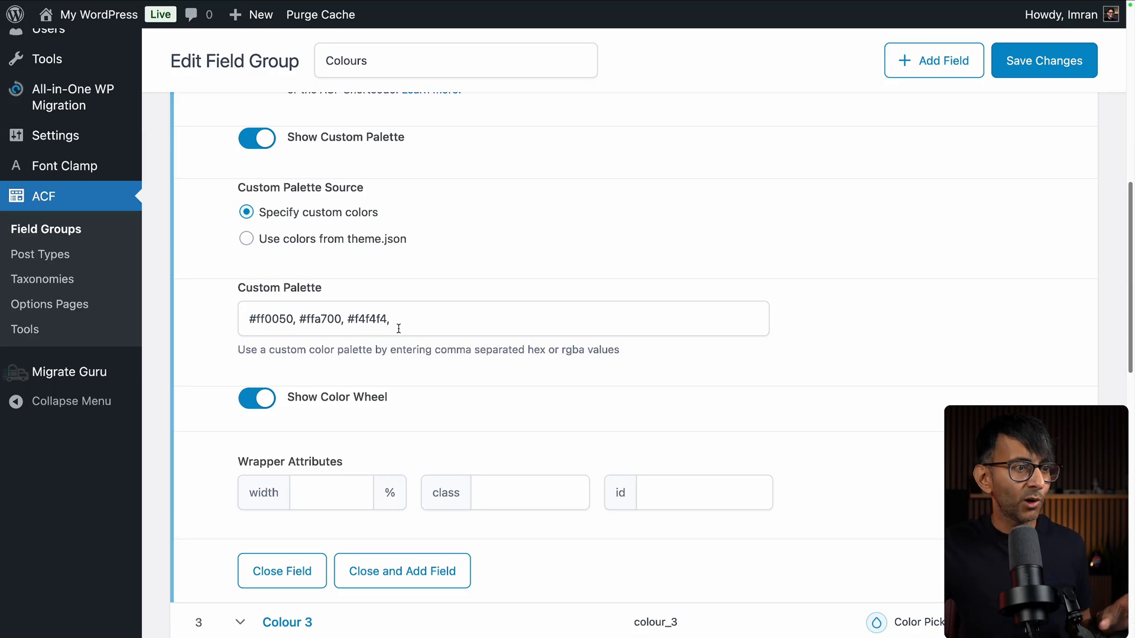
Step: Scroll to Colour 2's Custom Palette settings showing the three hex colours and colour wheel
scroll("down", 3)
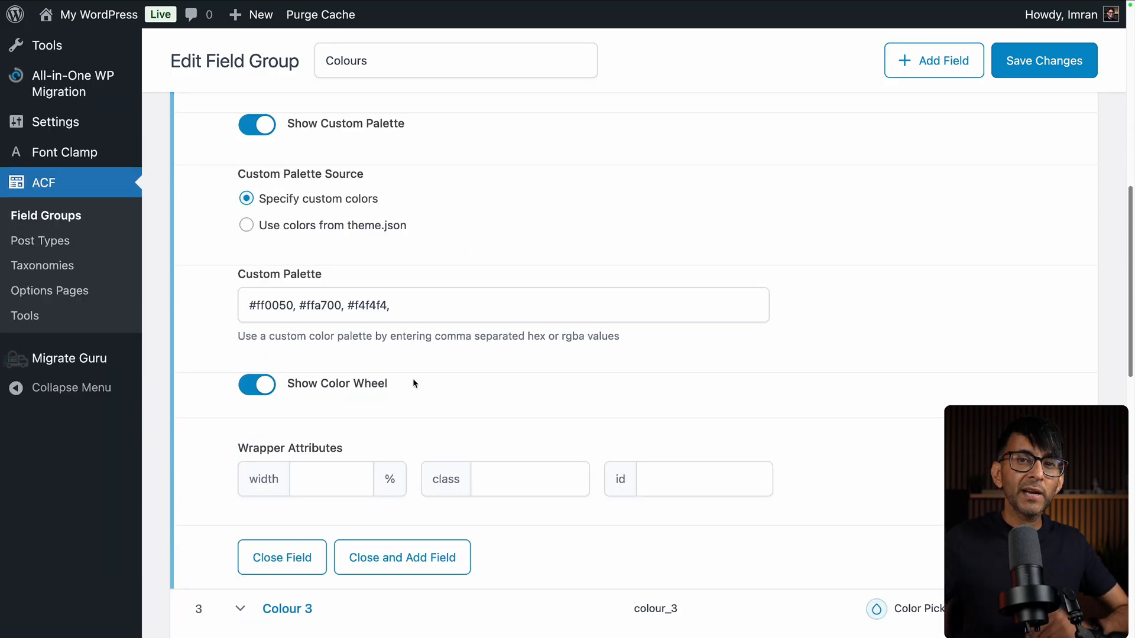